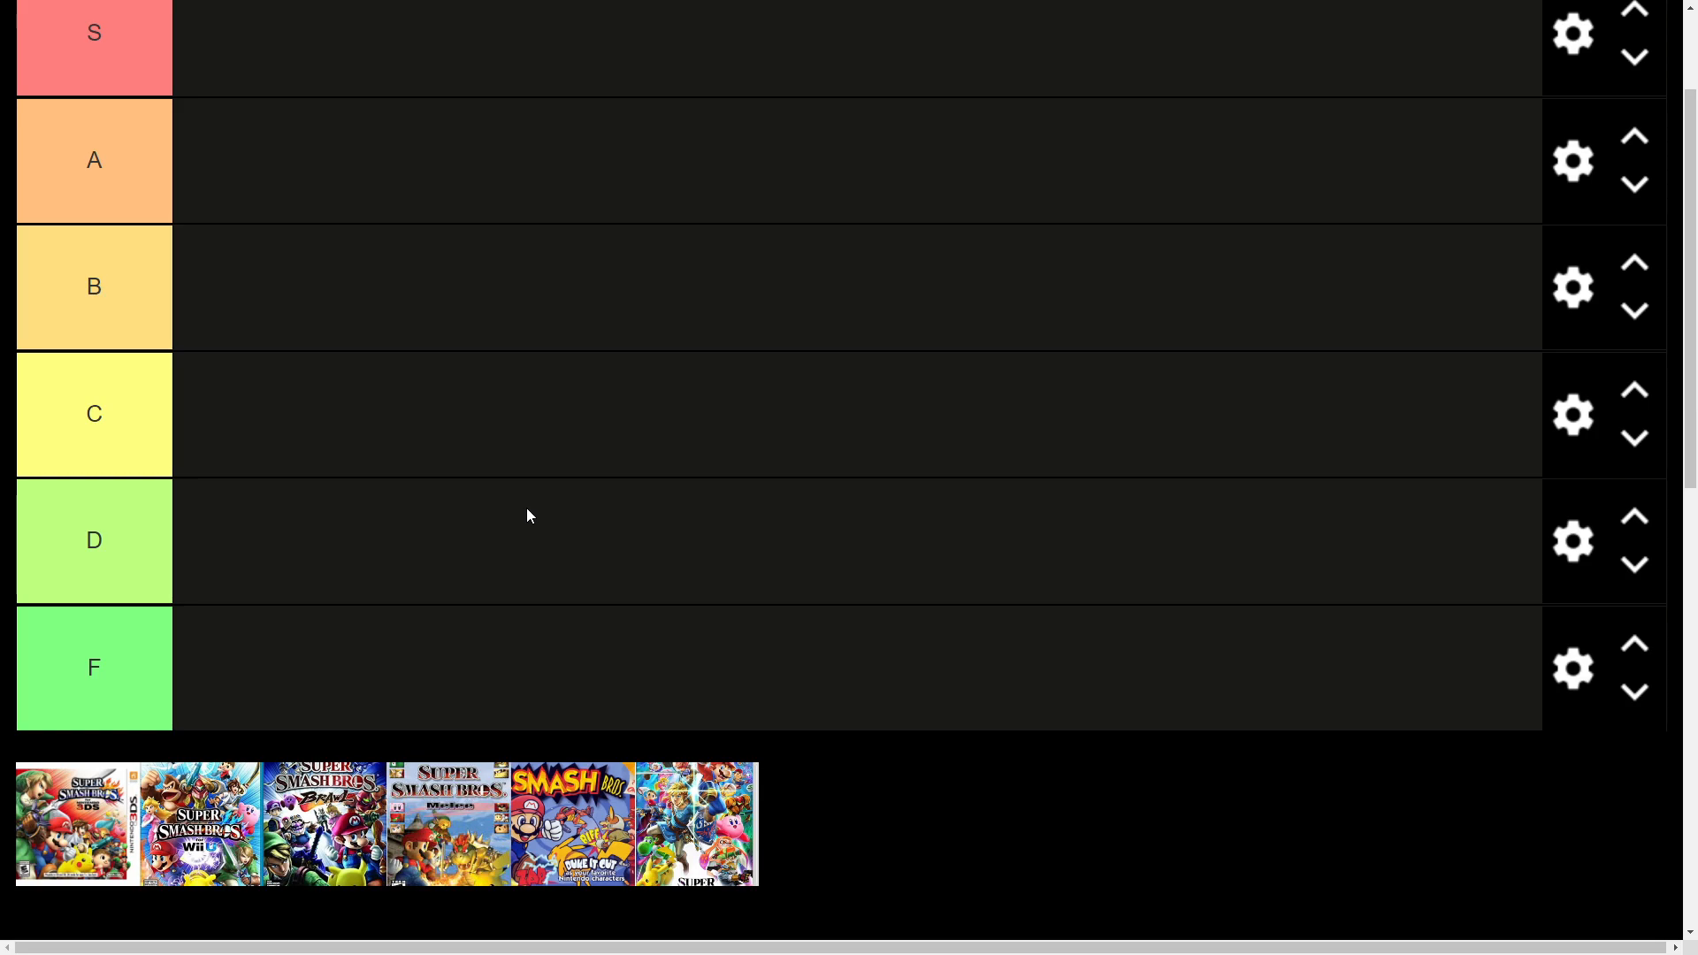
{"action": "mouse_move", "coordinate": [389, 632]}
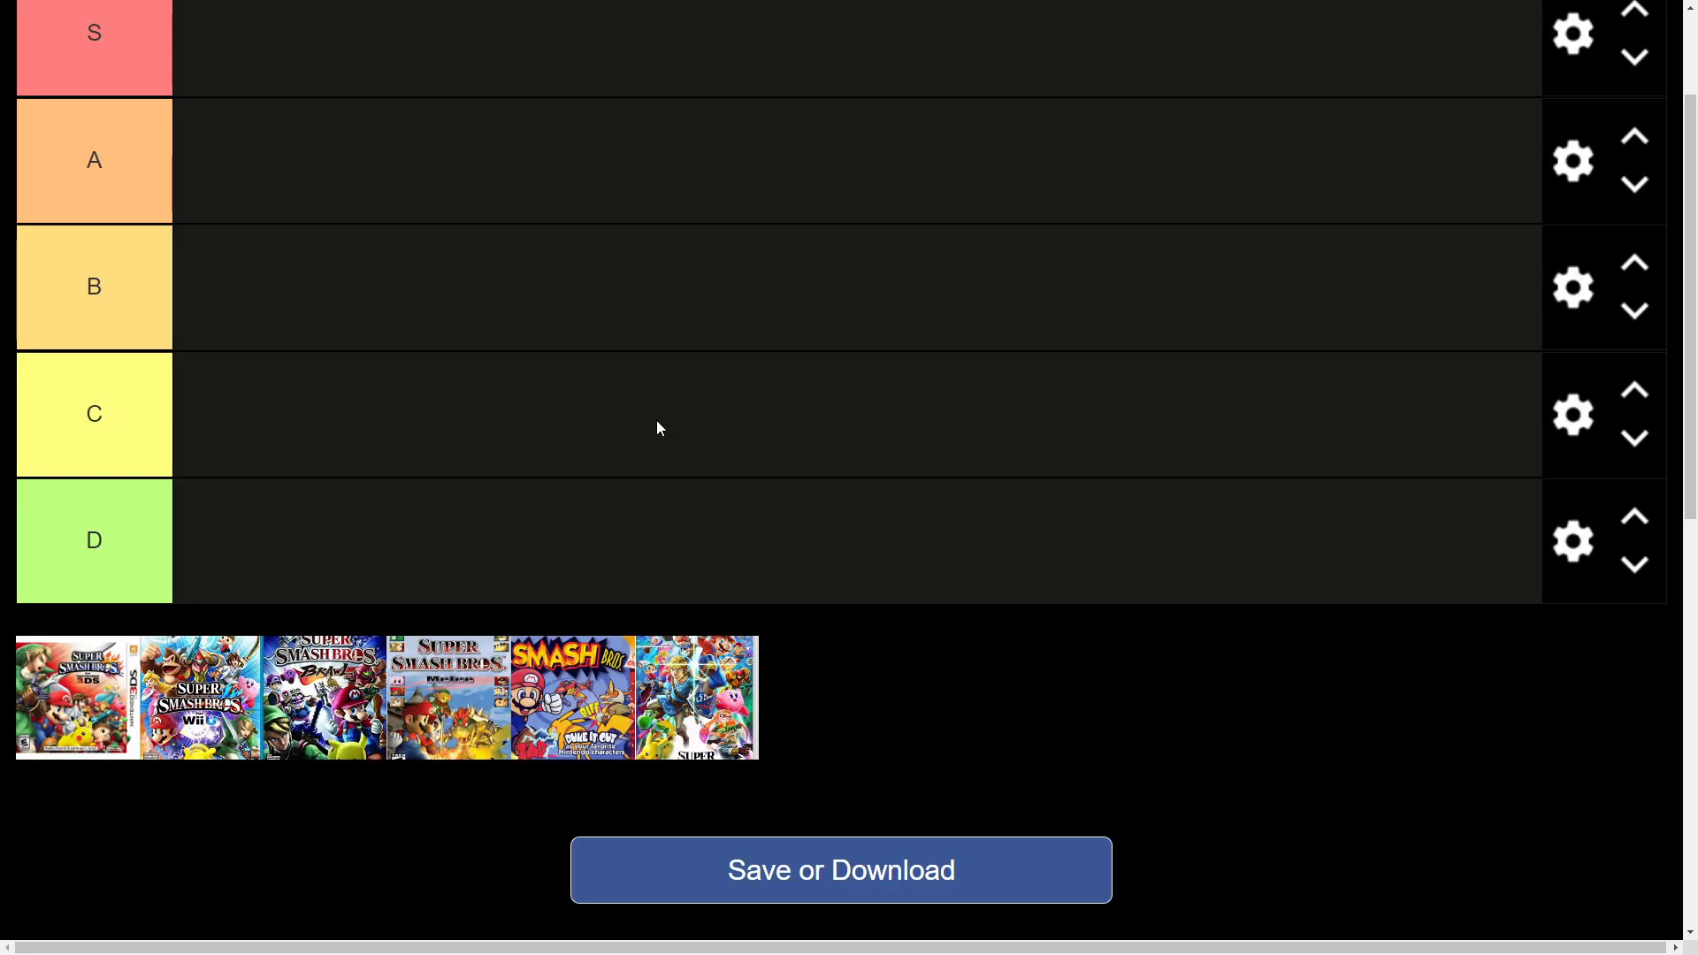
- Place the N64 Super Smash Bros cover in the B tier
{"action": "scroll", "scroll_direction": "down", "scroll_amount": 3}
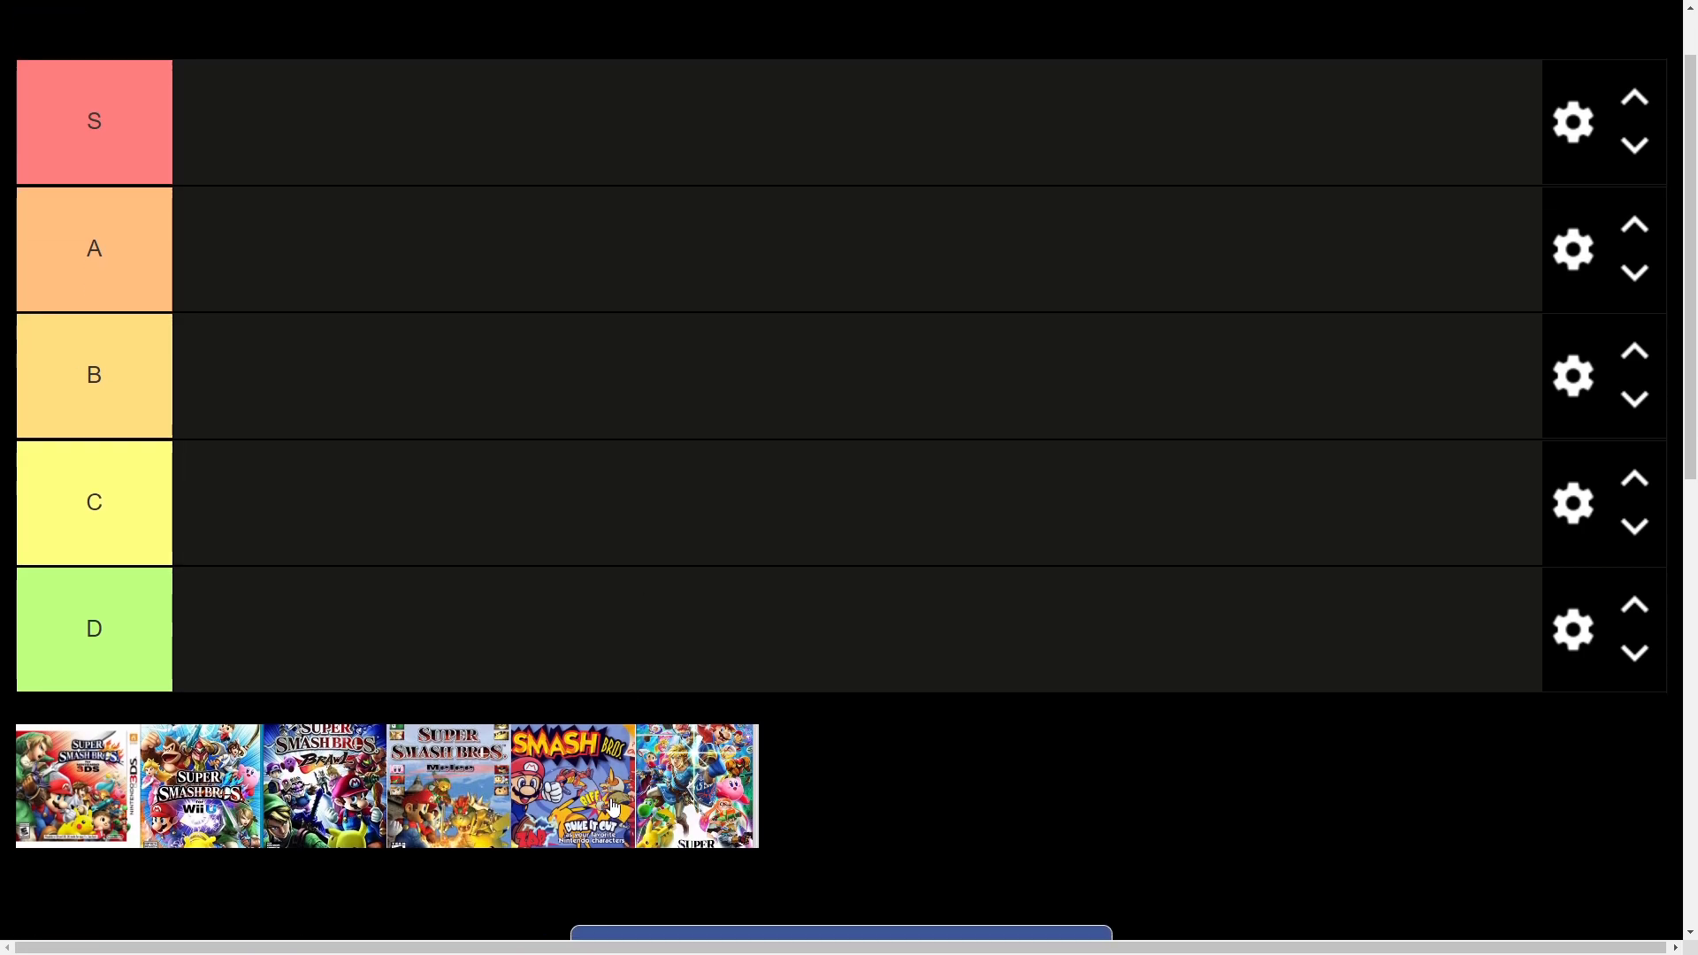
{"action": "scroll", "scroll_direction": "down", "scroll_amount": 3}
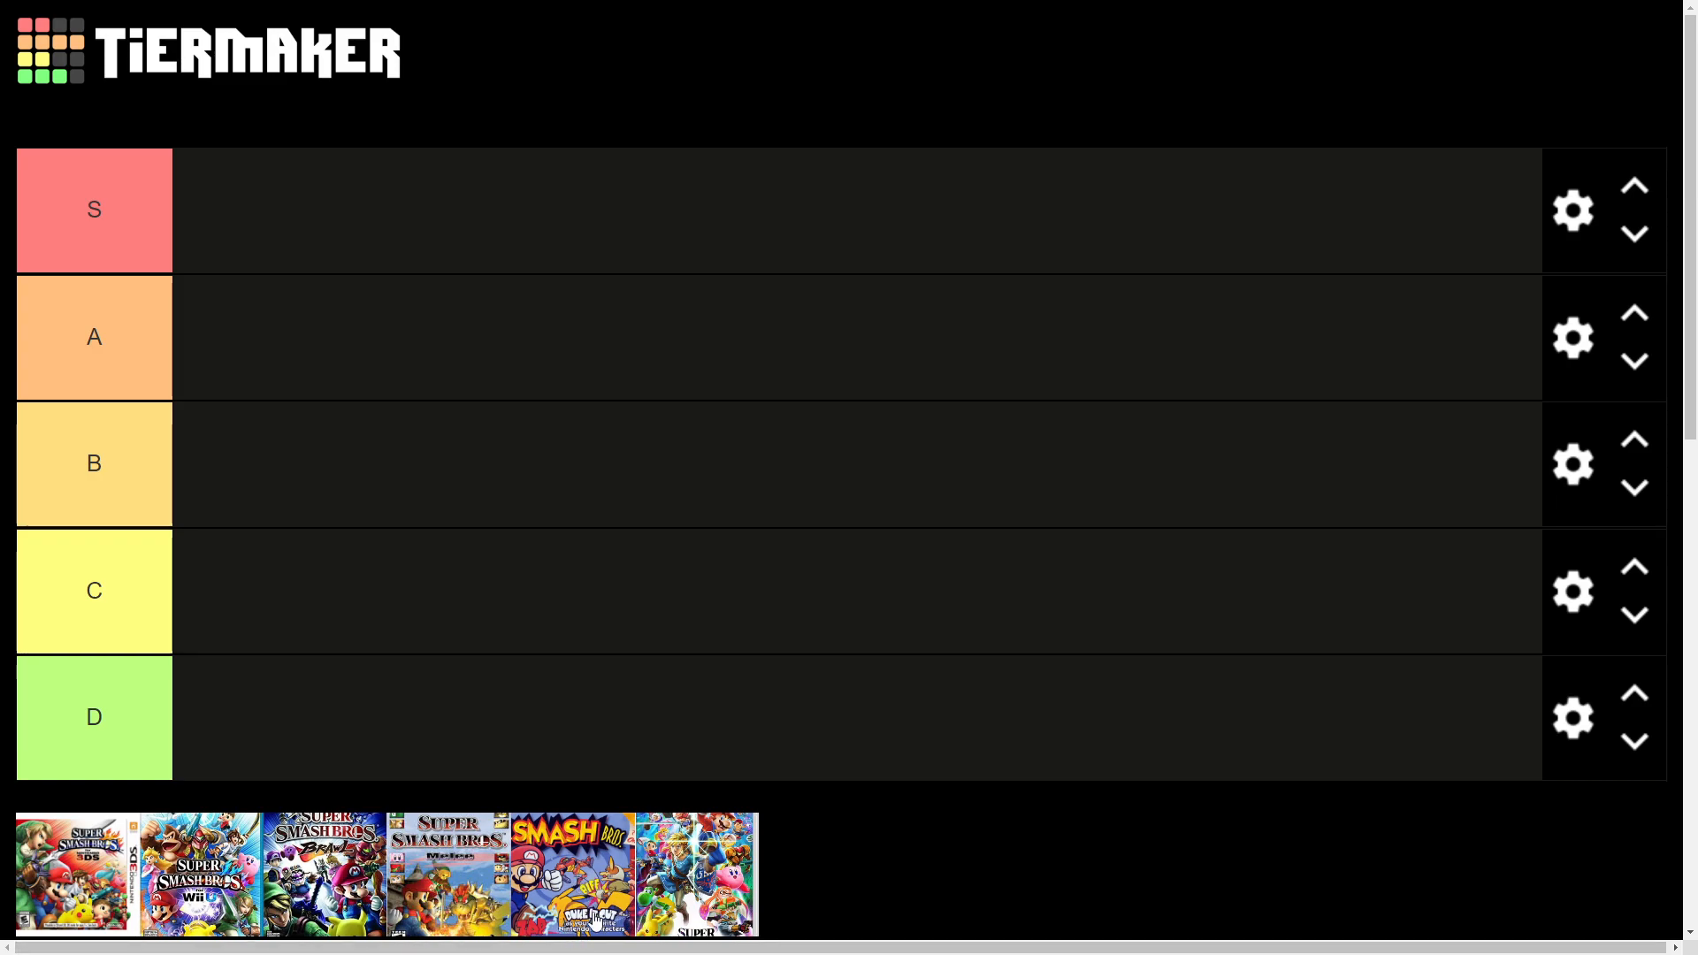
{"action": "left_click_drag", "start_coordinate": [571, 873], "coordinate": [471, 424]}
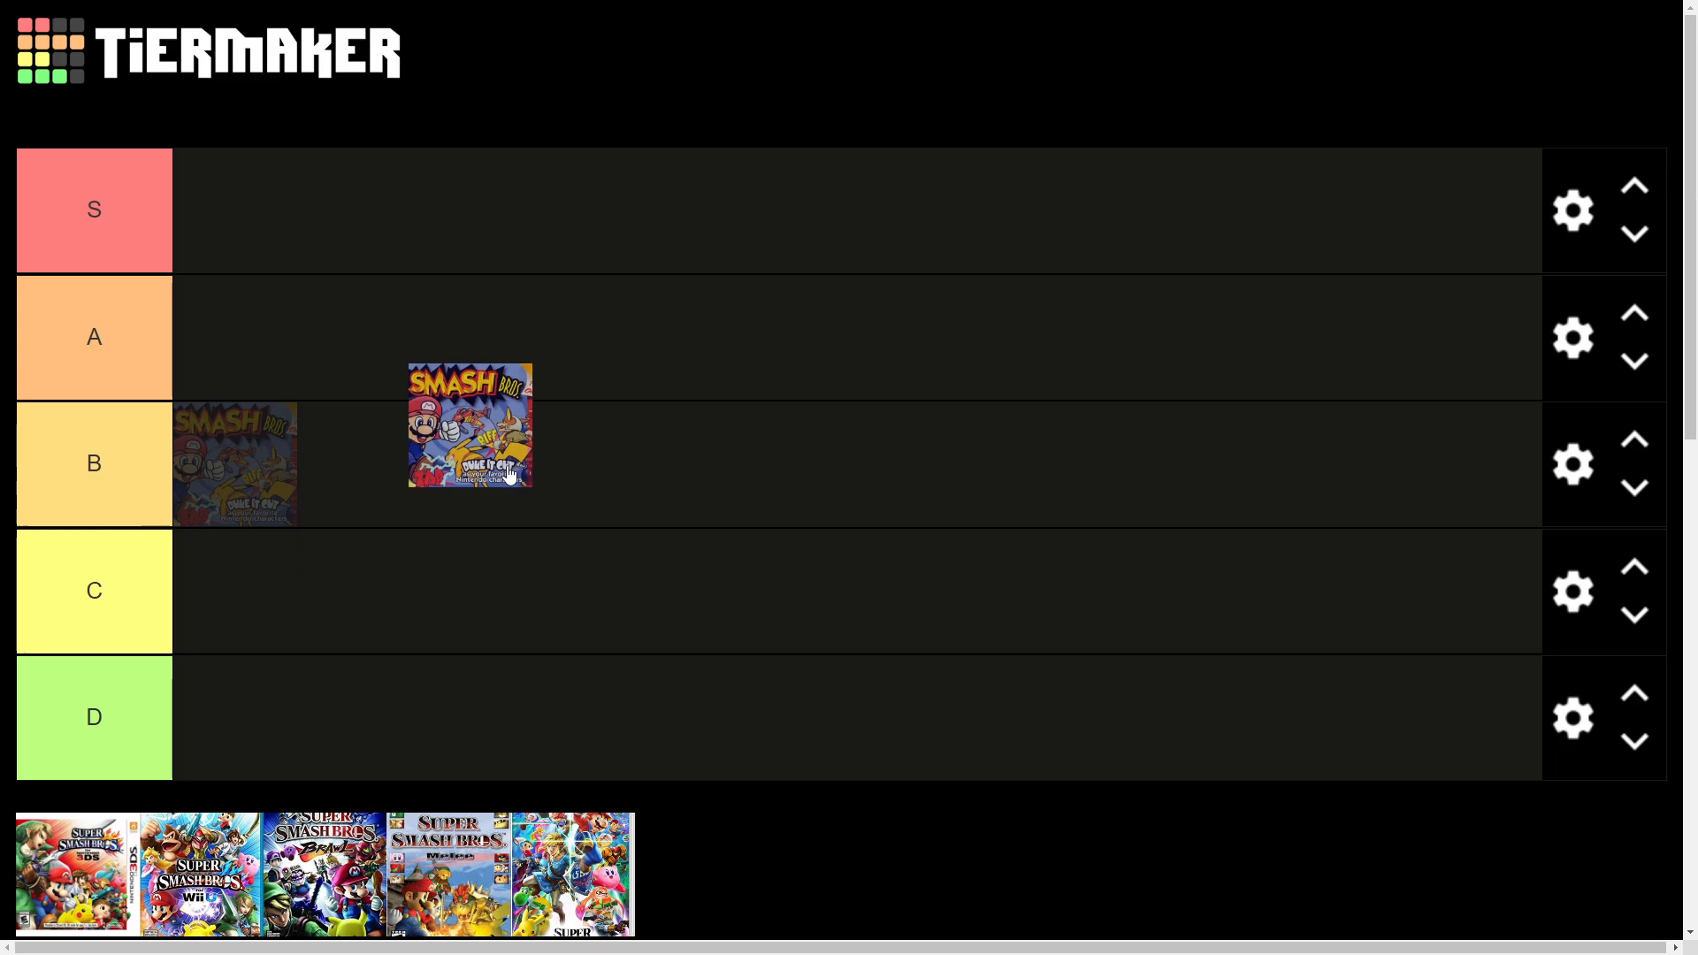
{"action": "left_click_drag", "start_coordinate": [468, 425], "coordinate": [233, 461]}
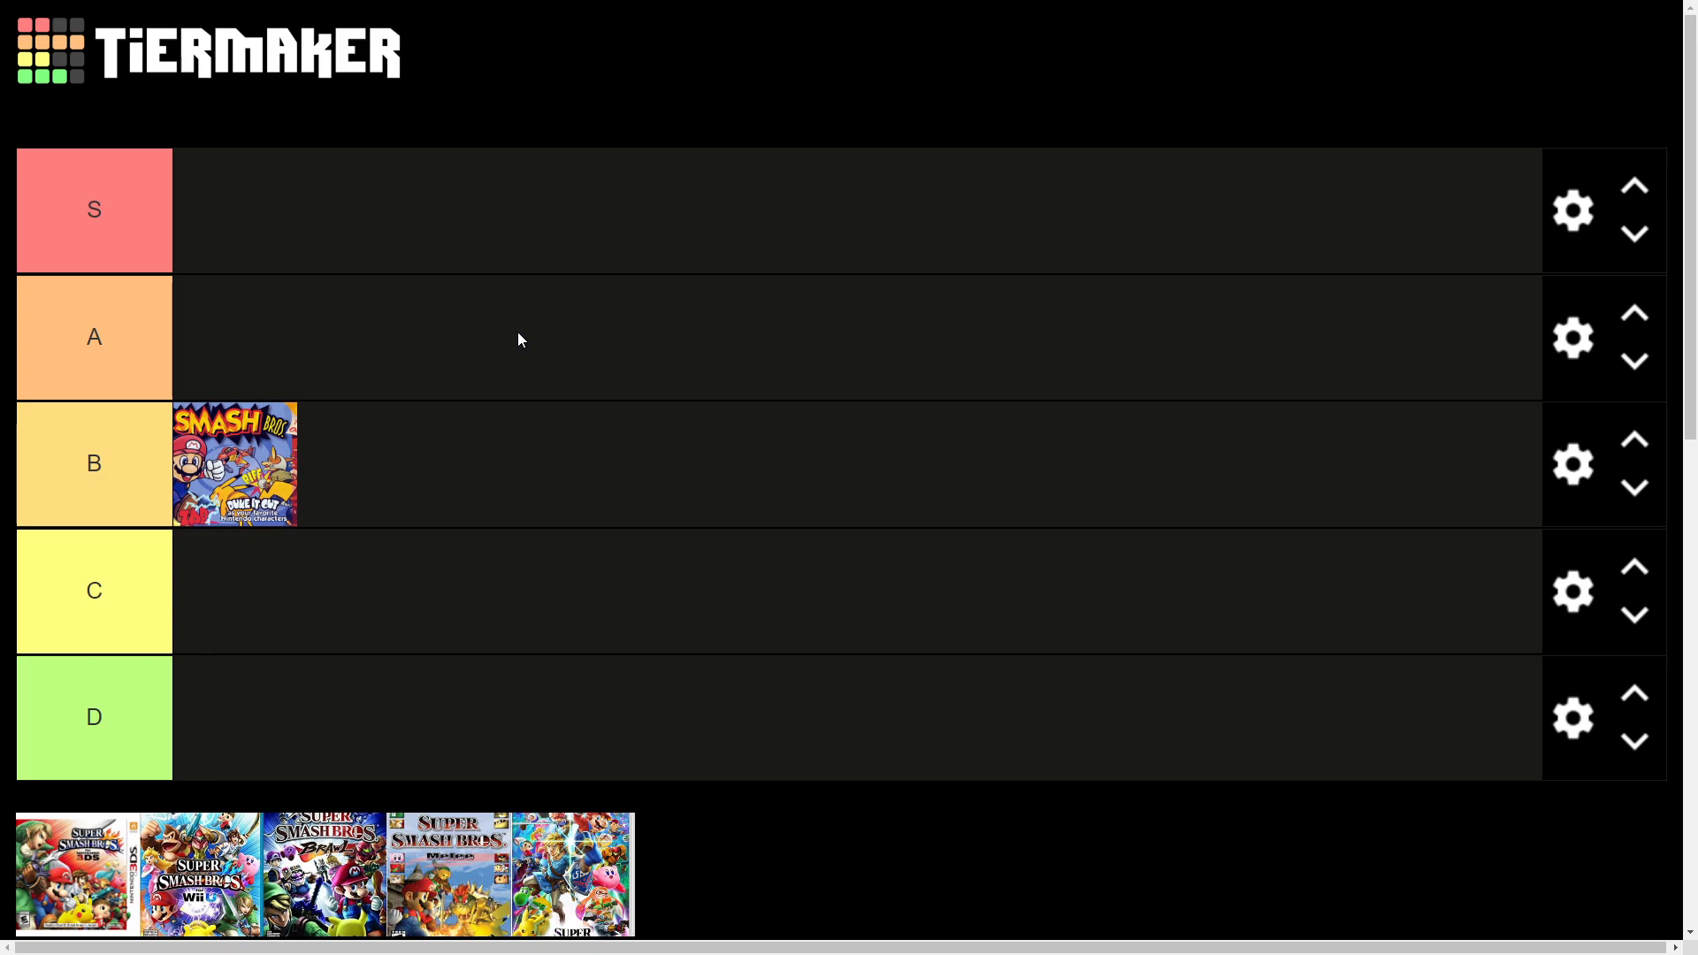
{"action": "mouse_move", "coordinate": [329, 465]}
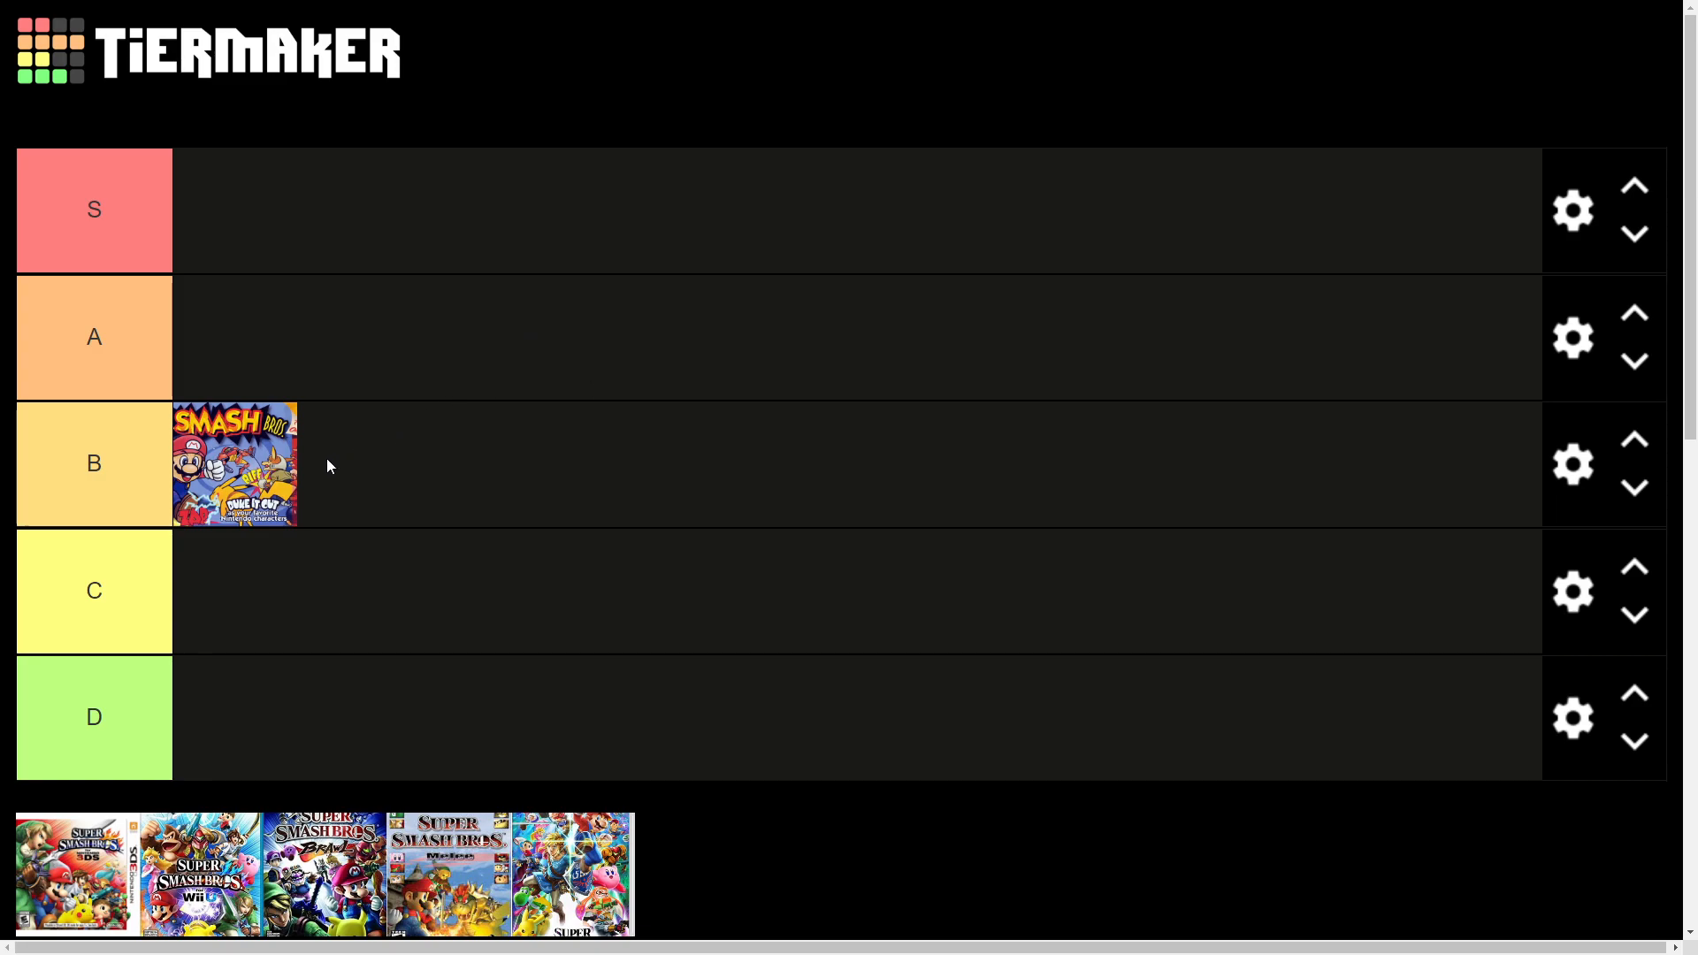
{"action": "mouse_move", "coordinate": [314, 497]}
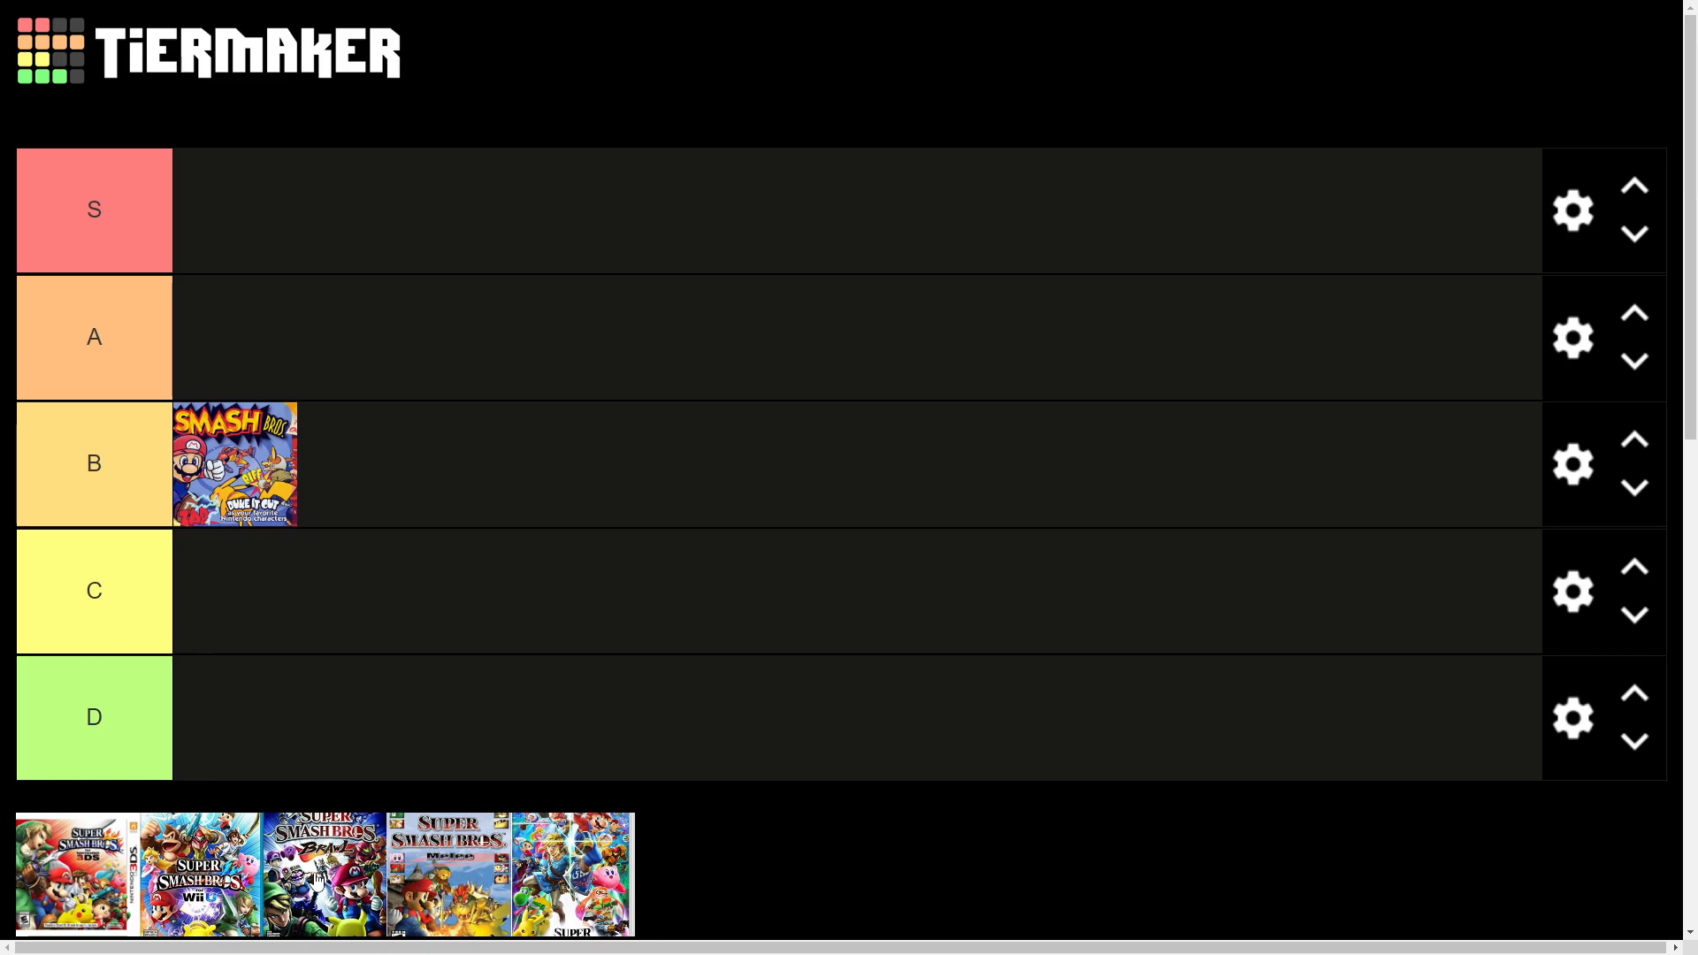
- Try the N64 cover in C, return it to B, and put Melee in S
{"action": "left_click_drag", "start_coordinate": [233, 464], "coordinate": [234, 591]}
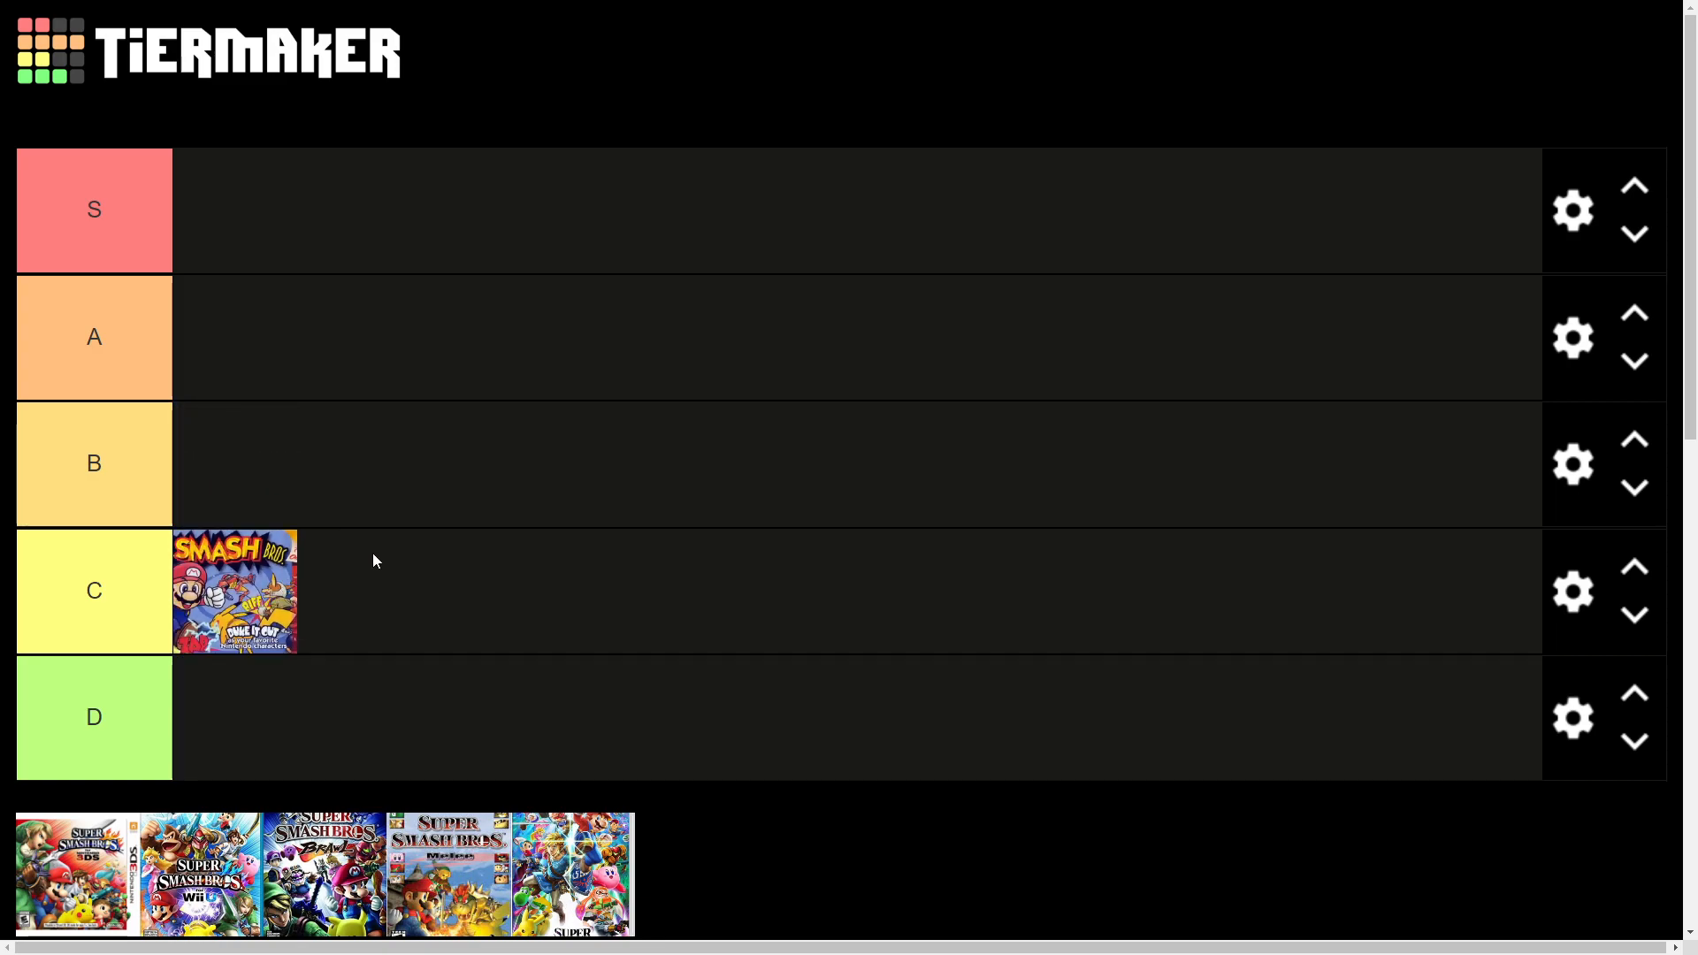
{"action": "left_click_drag", "start_coordinate": [236, 590], "coordinate": [246, 525]}
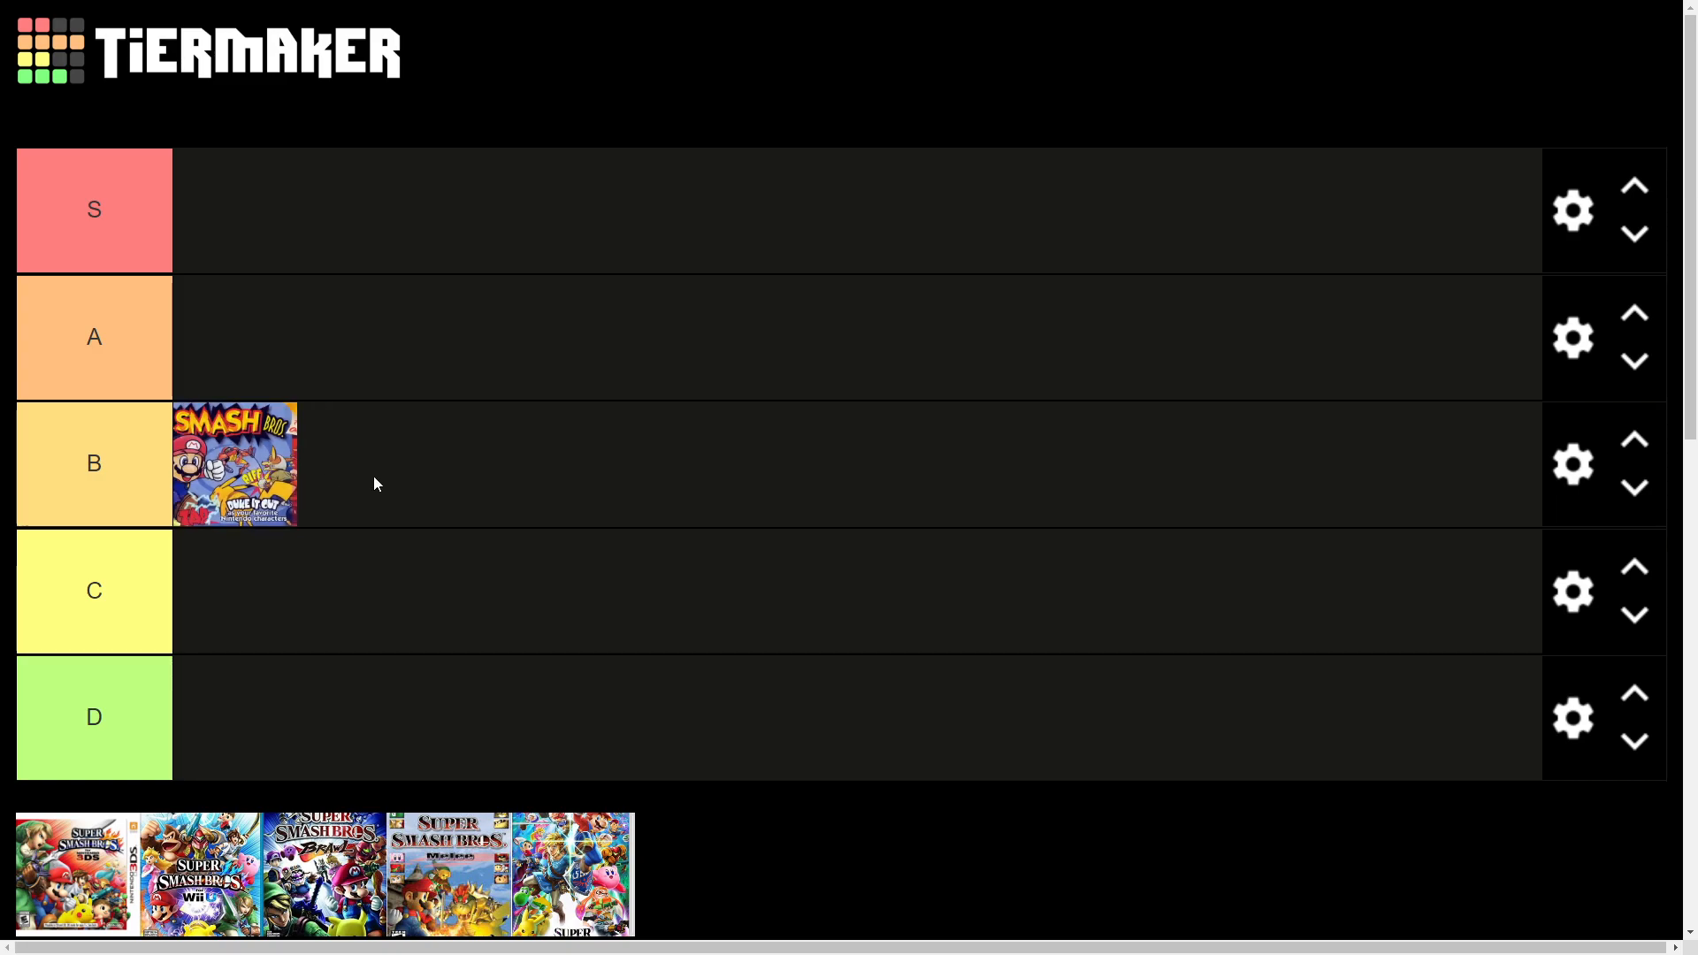
{"action": "mouse_move", "coordinate": [378, 470]}
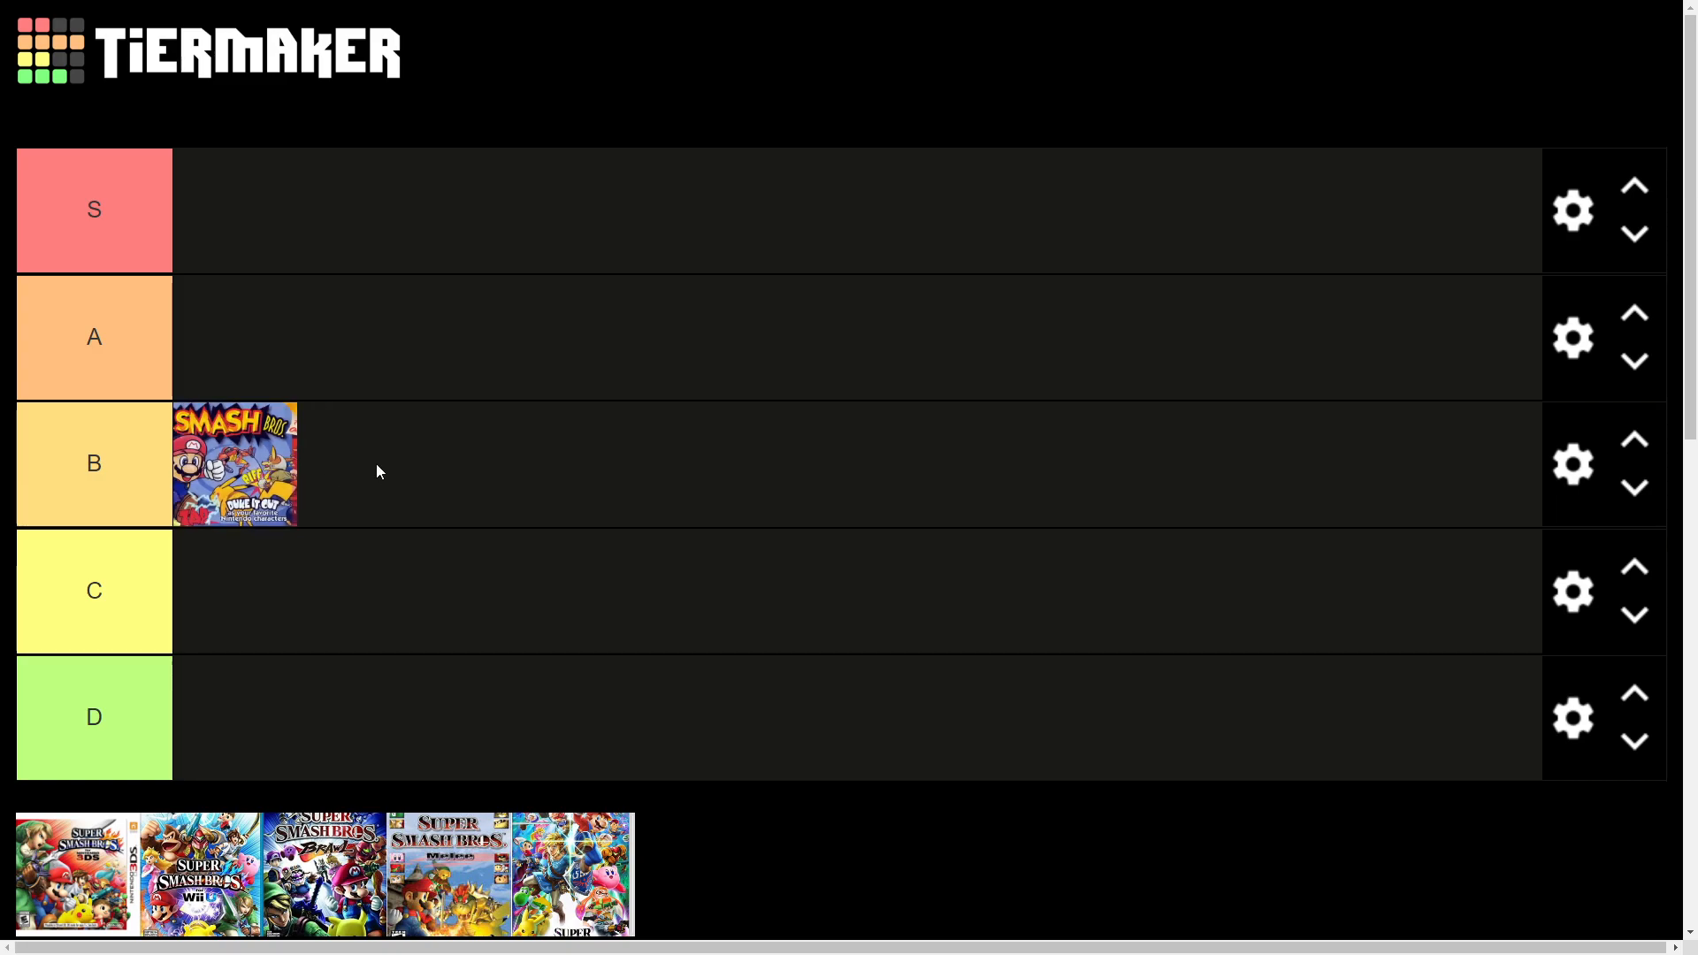
{"action": "left_click_drag", "start_coordinate": [448, 875], "coordinate": [235, 209]}
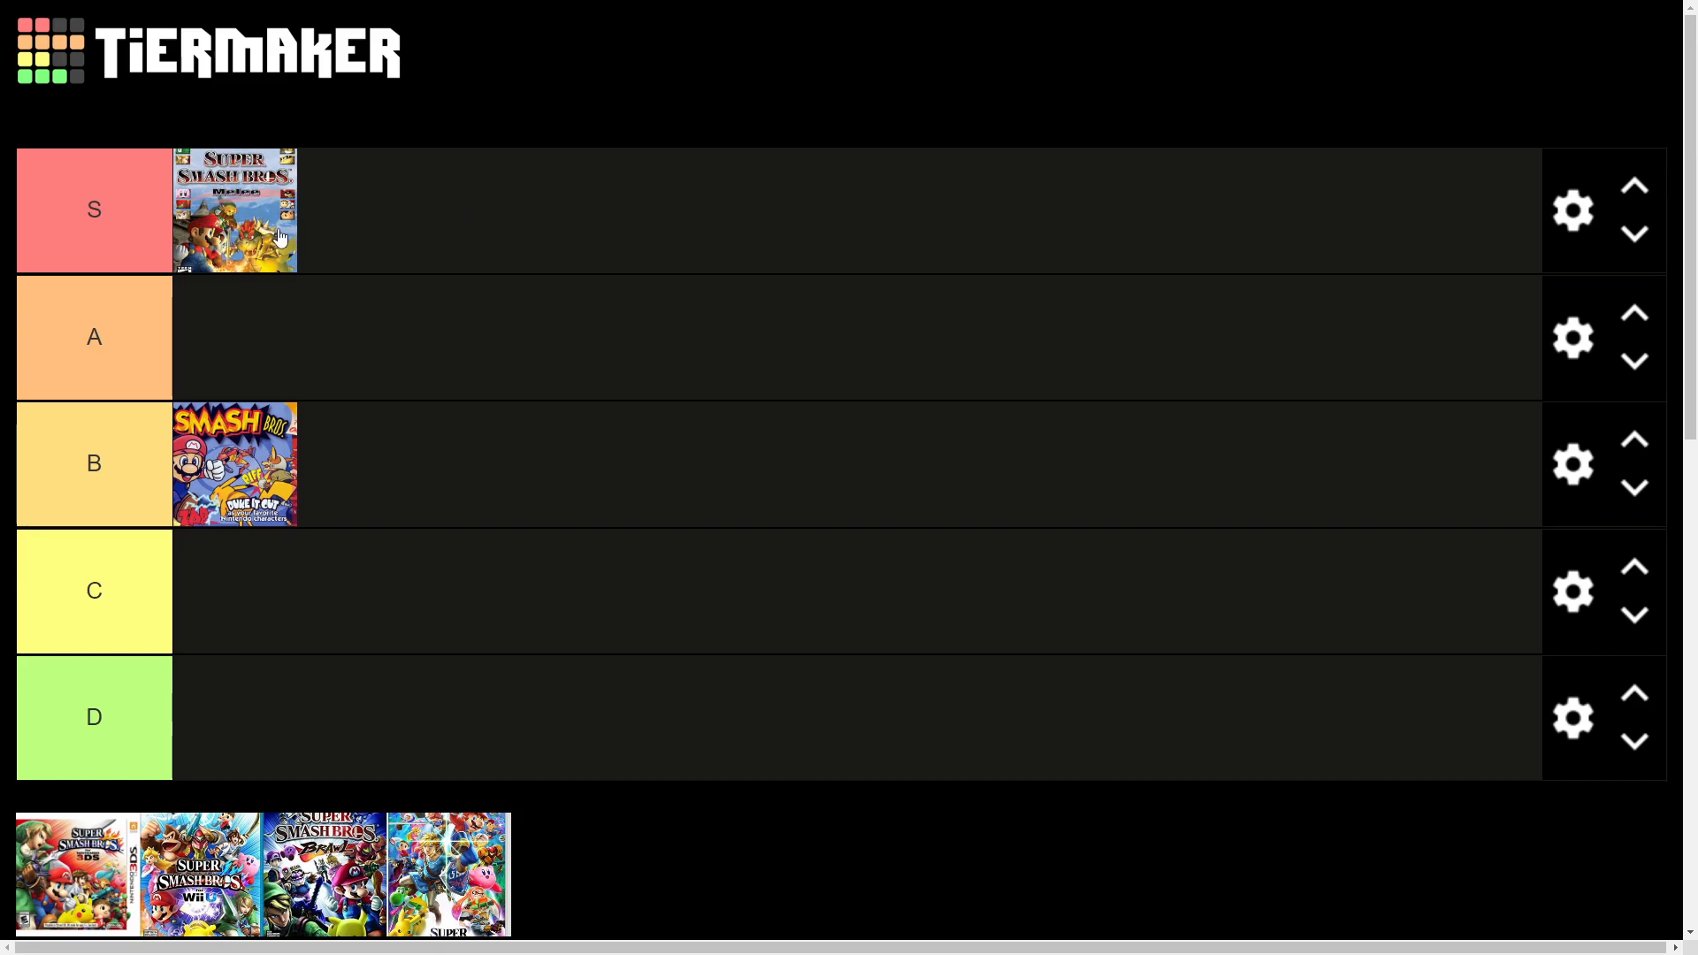
{"action": "mouse_move", "coordinate": [368, 210]}
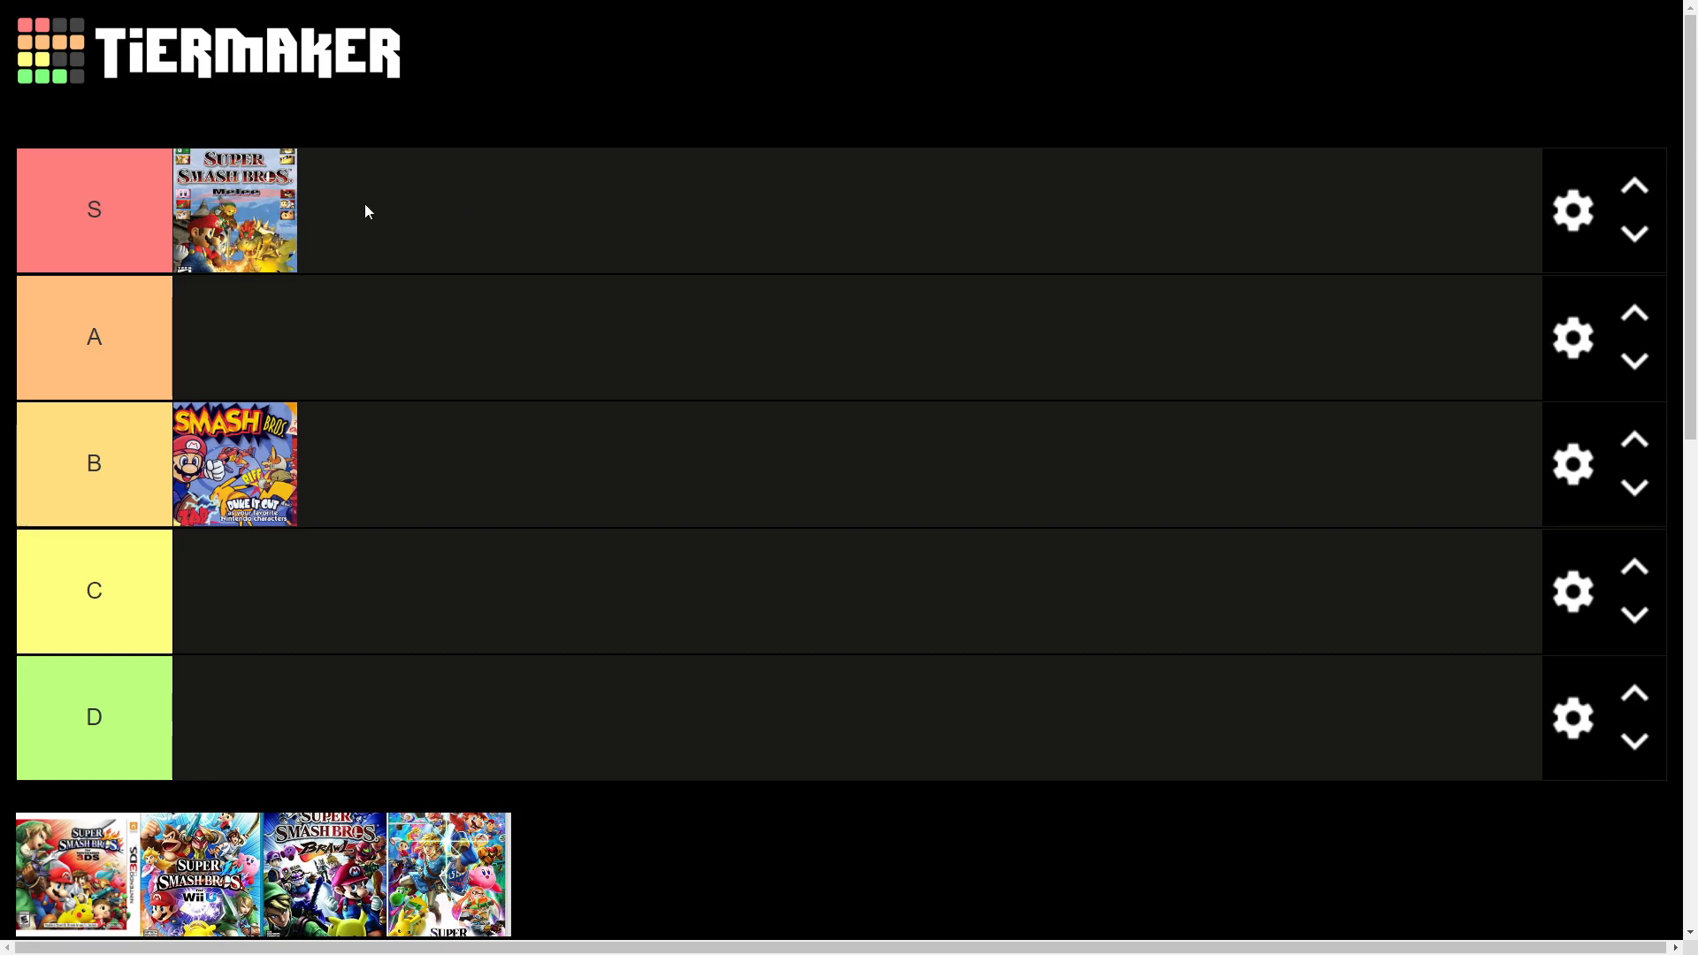
{"action": "mouse_move", "coordinate": [372, 248]}
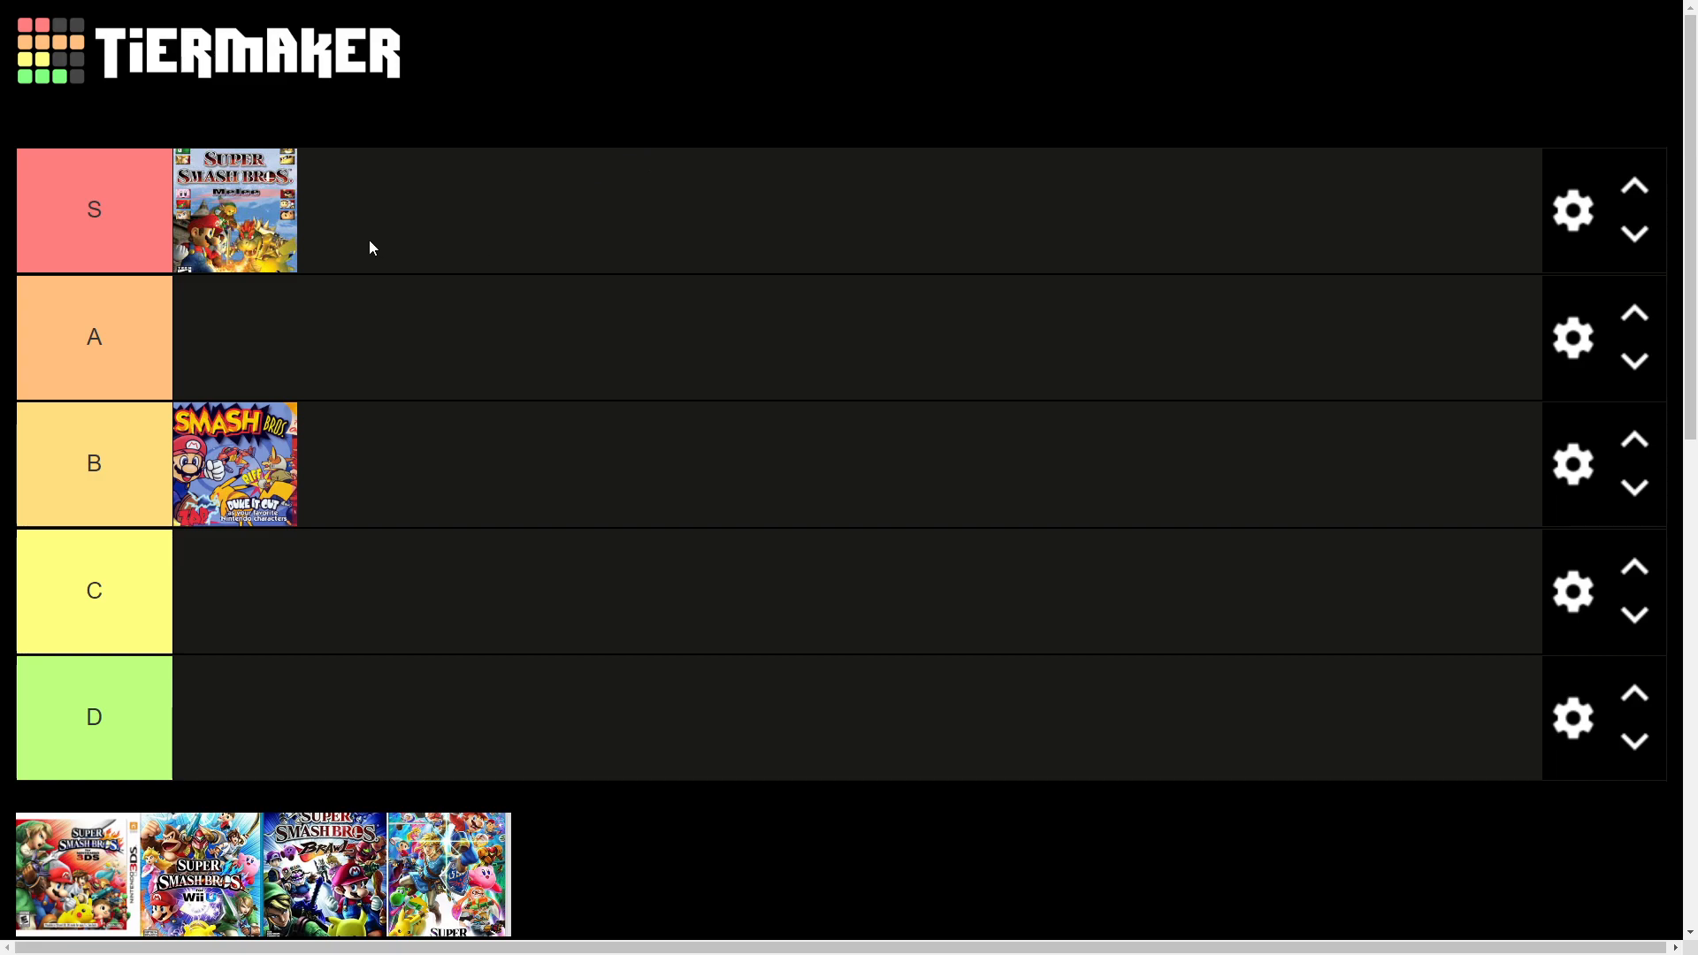
{"action": "mouse_move", "coordinate": [357, 195]}
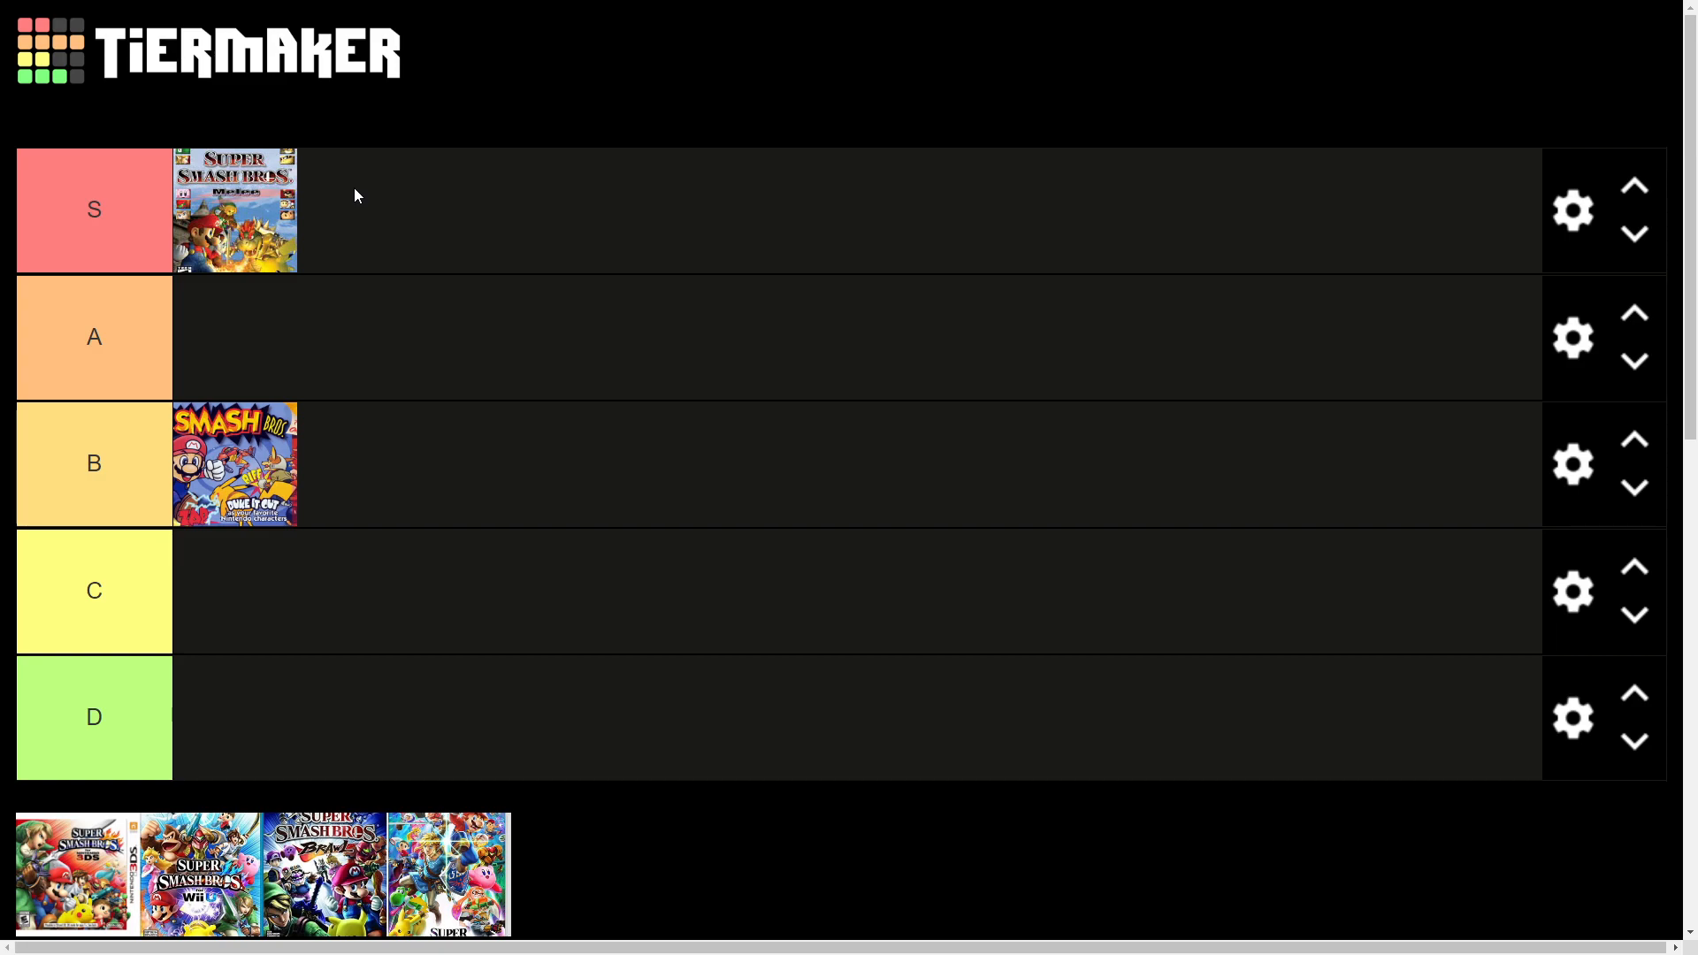
{"action": "mouse_move", "coordinate": [431, 644]}
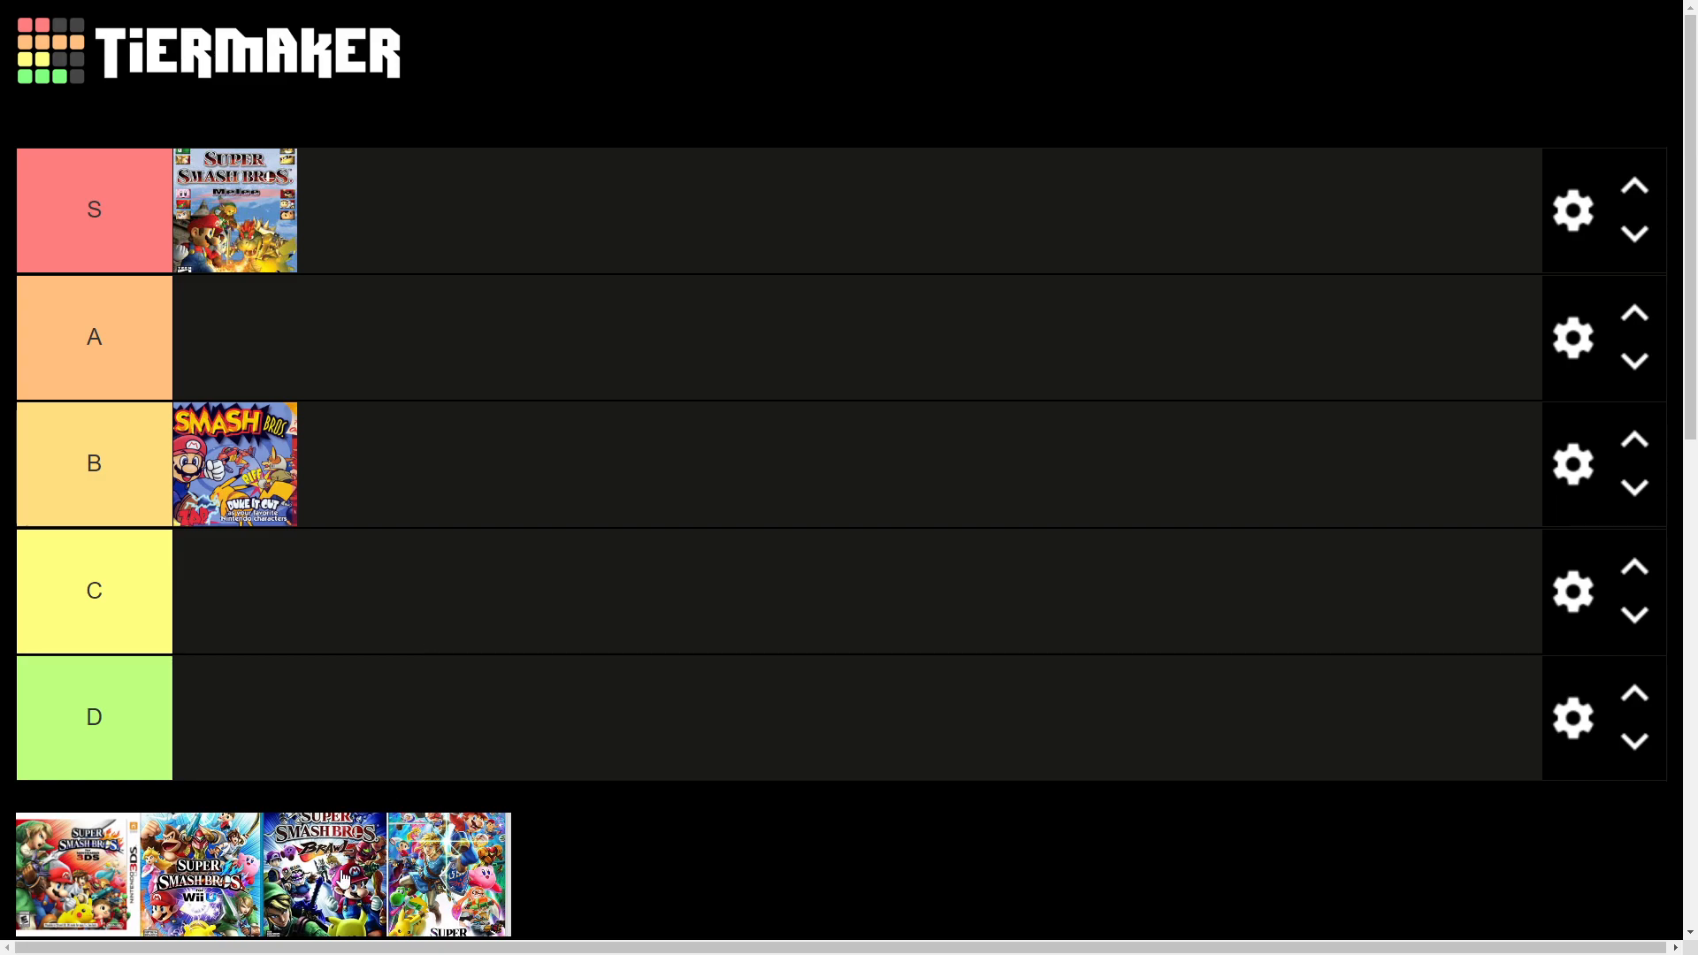
- Drop the Brawl cover in C, then move it up to B beside the N64 cover
{"action": "left_click_drag", "start_coordinate": [324, 873], "coordinate": [501, 569]}
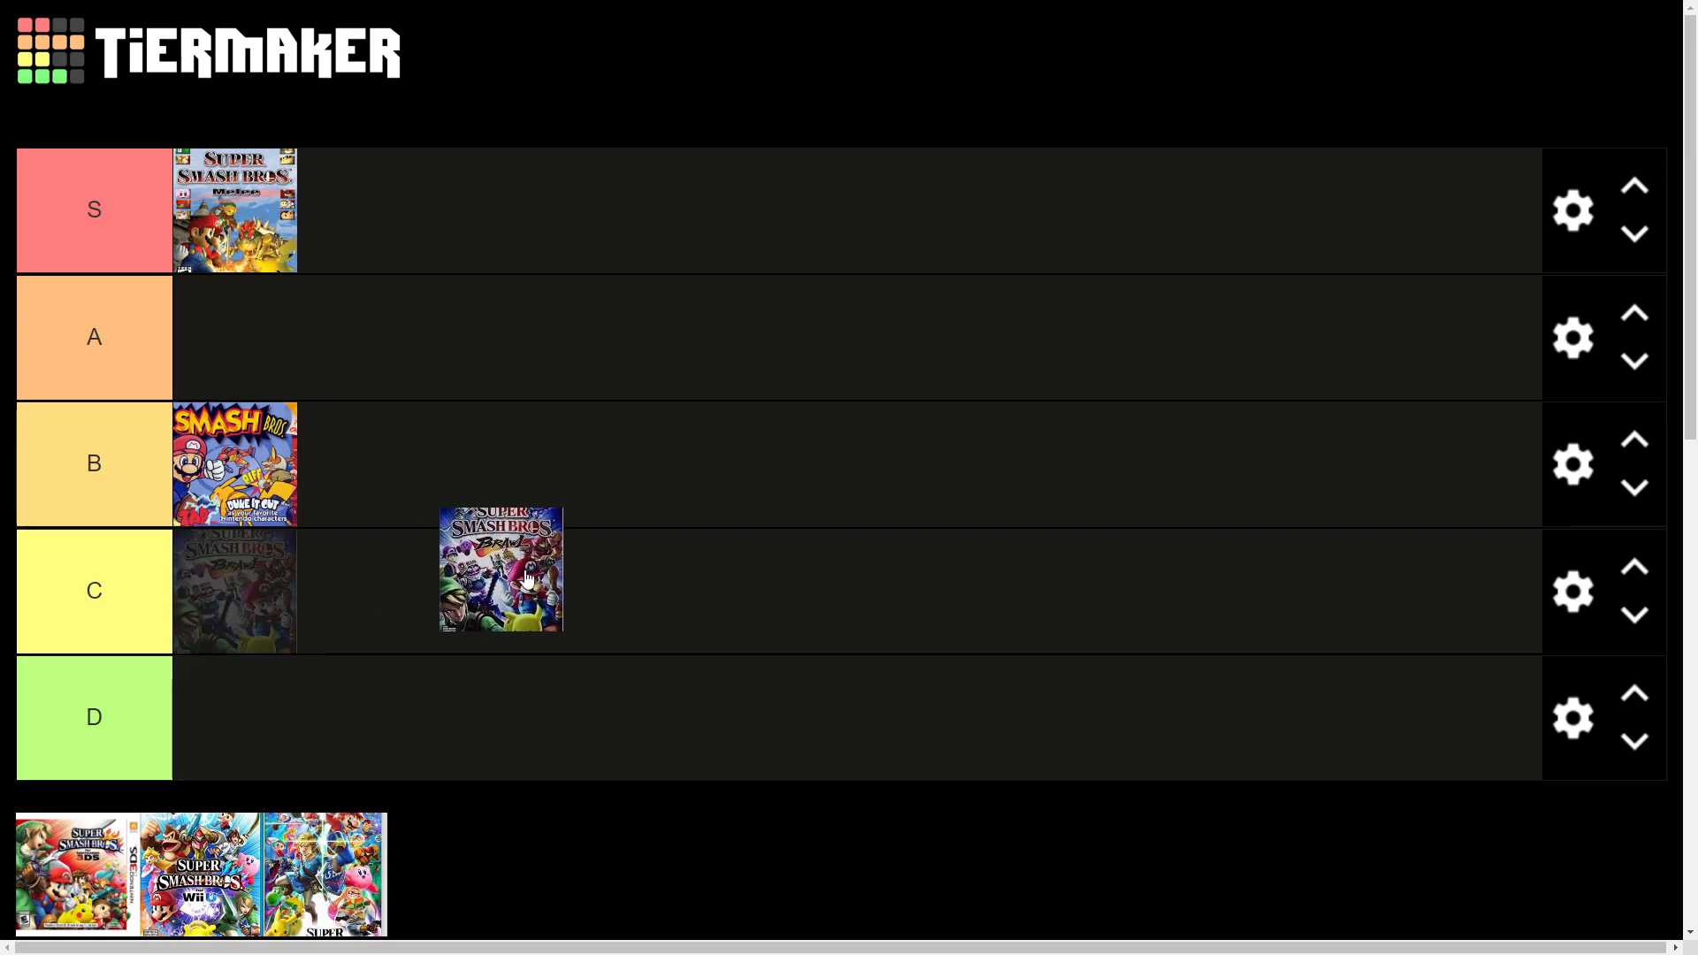
{"action": "left_click_drag", "start_coordinate": [500, 568], "coordinate": [235, 591]}
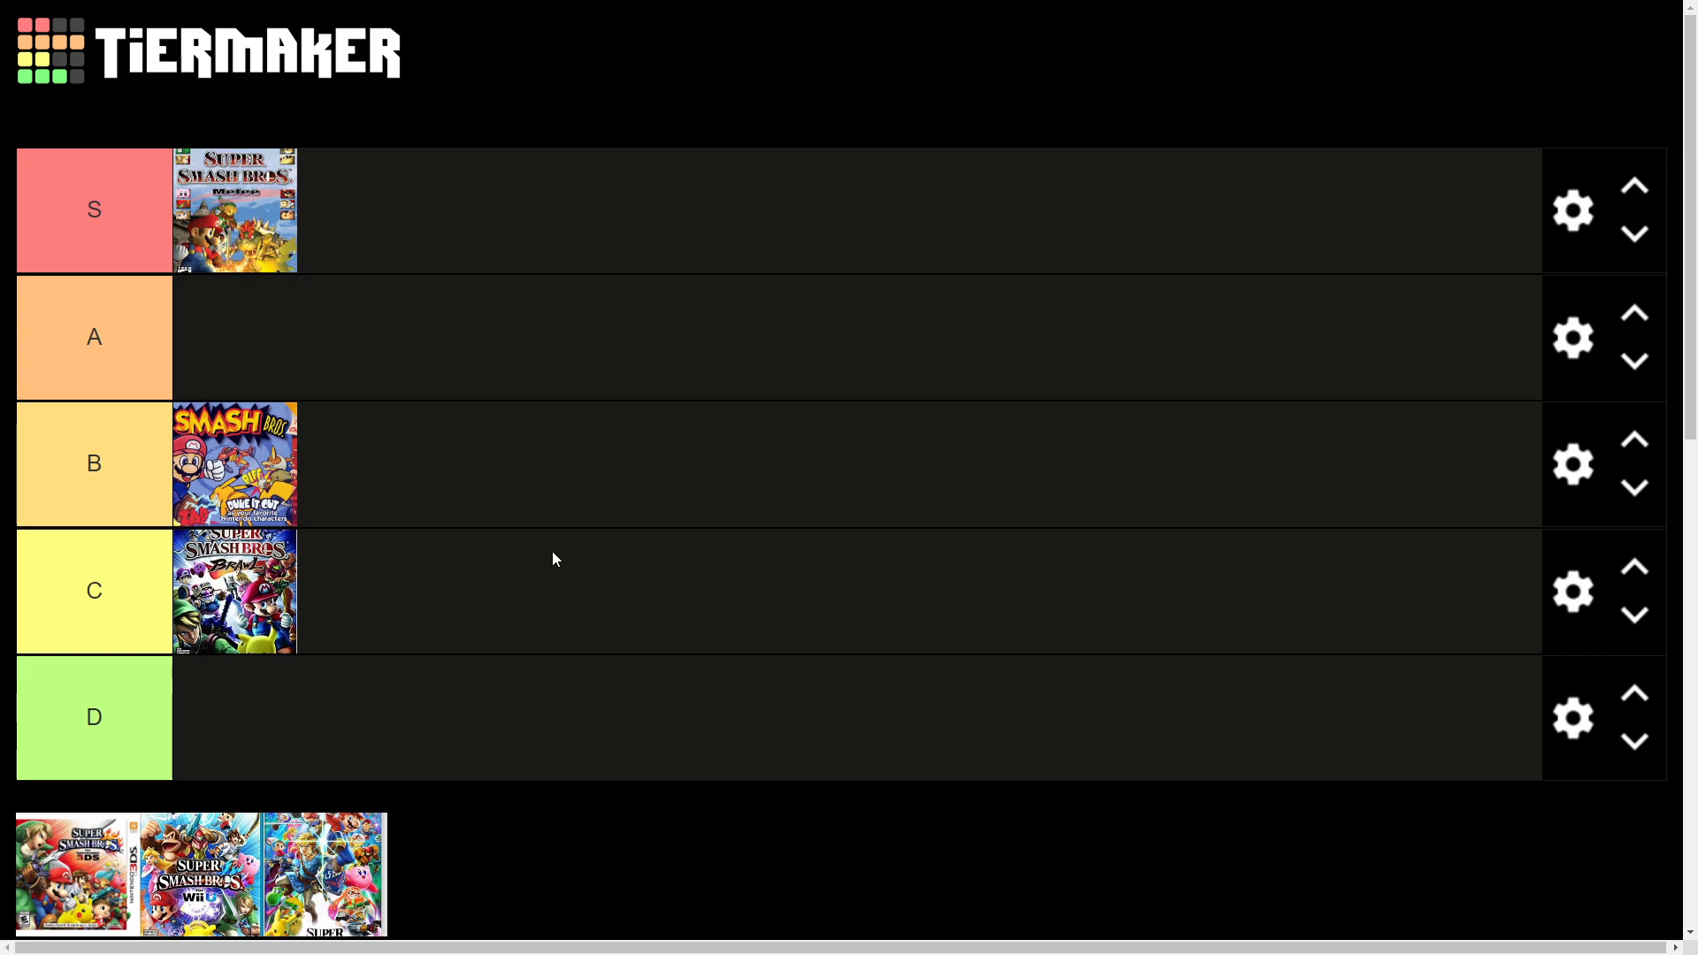
{"action": "mouse_move", "coordinate": [552, 552]}
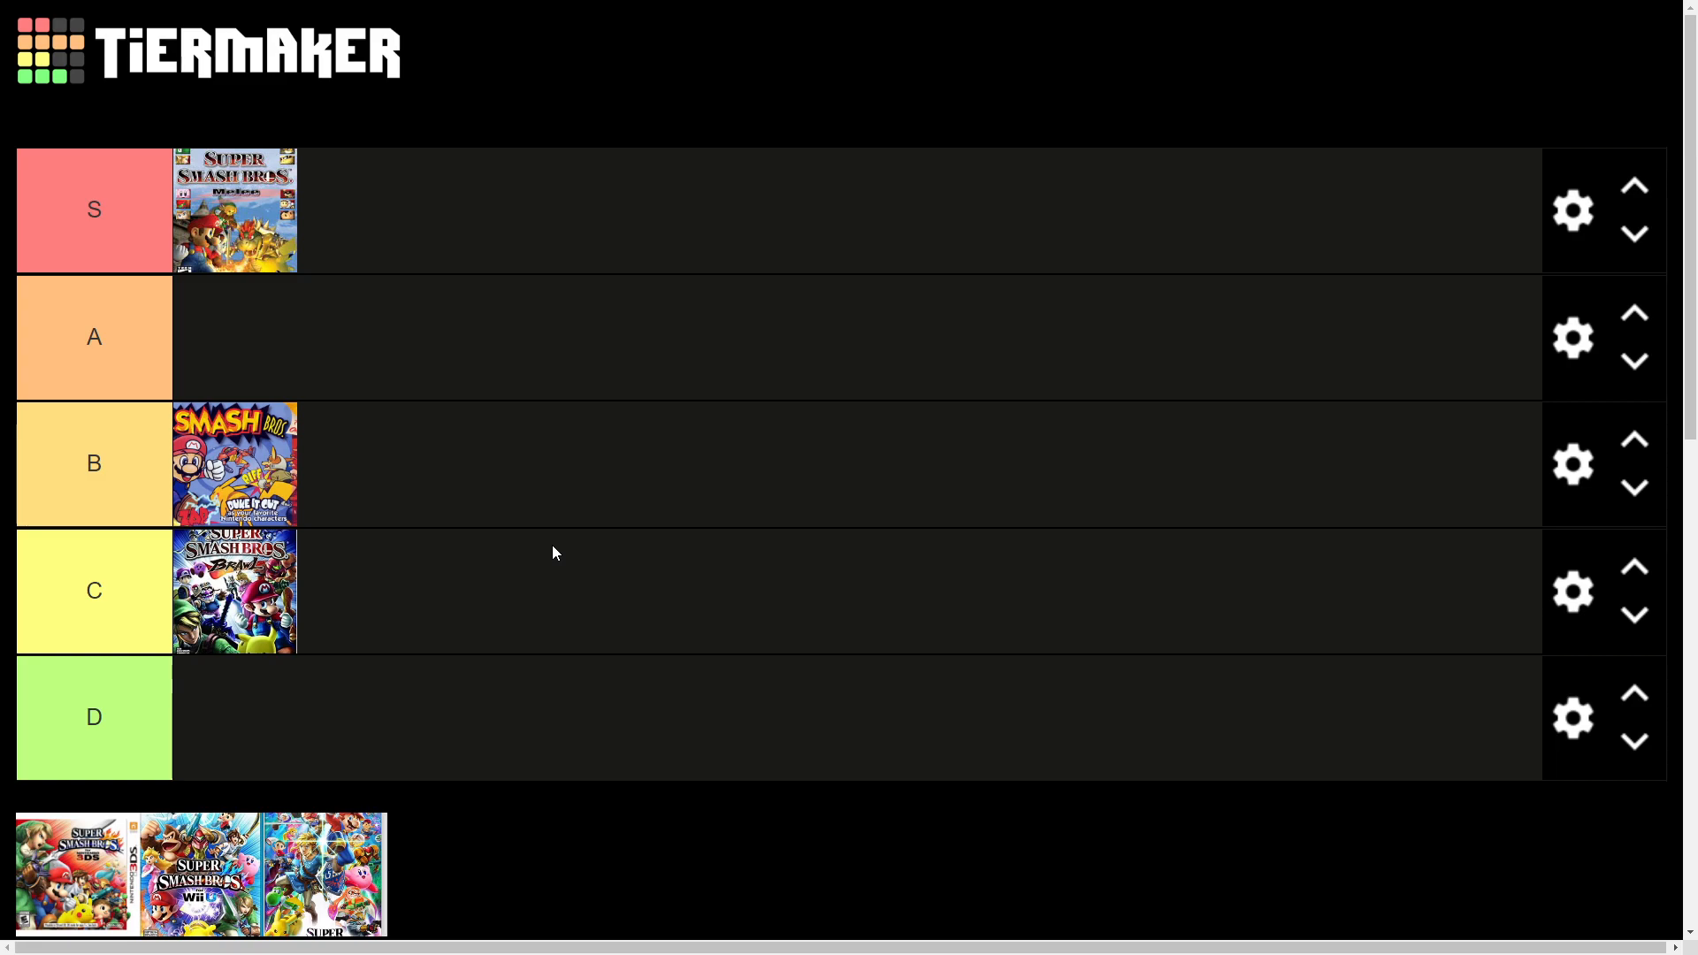
{"action": "left_click_drag", "start_coordinate": [236, 591], "coordinate": [357, 464]}
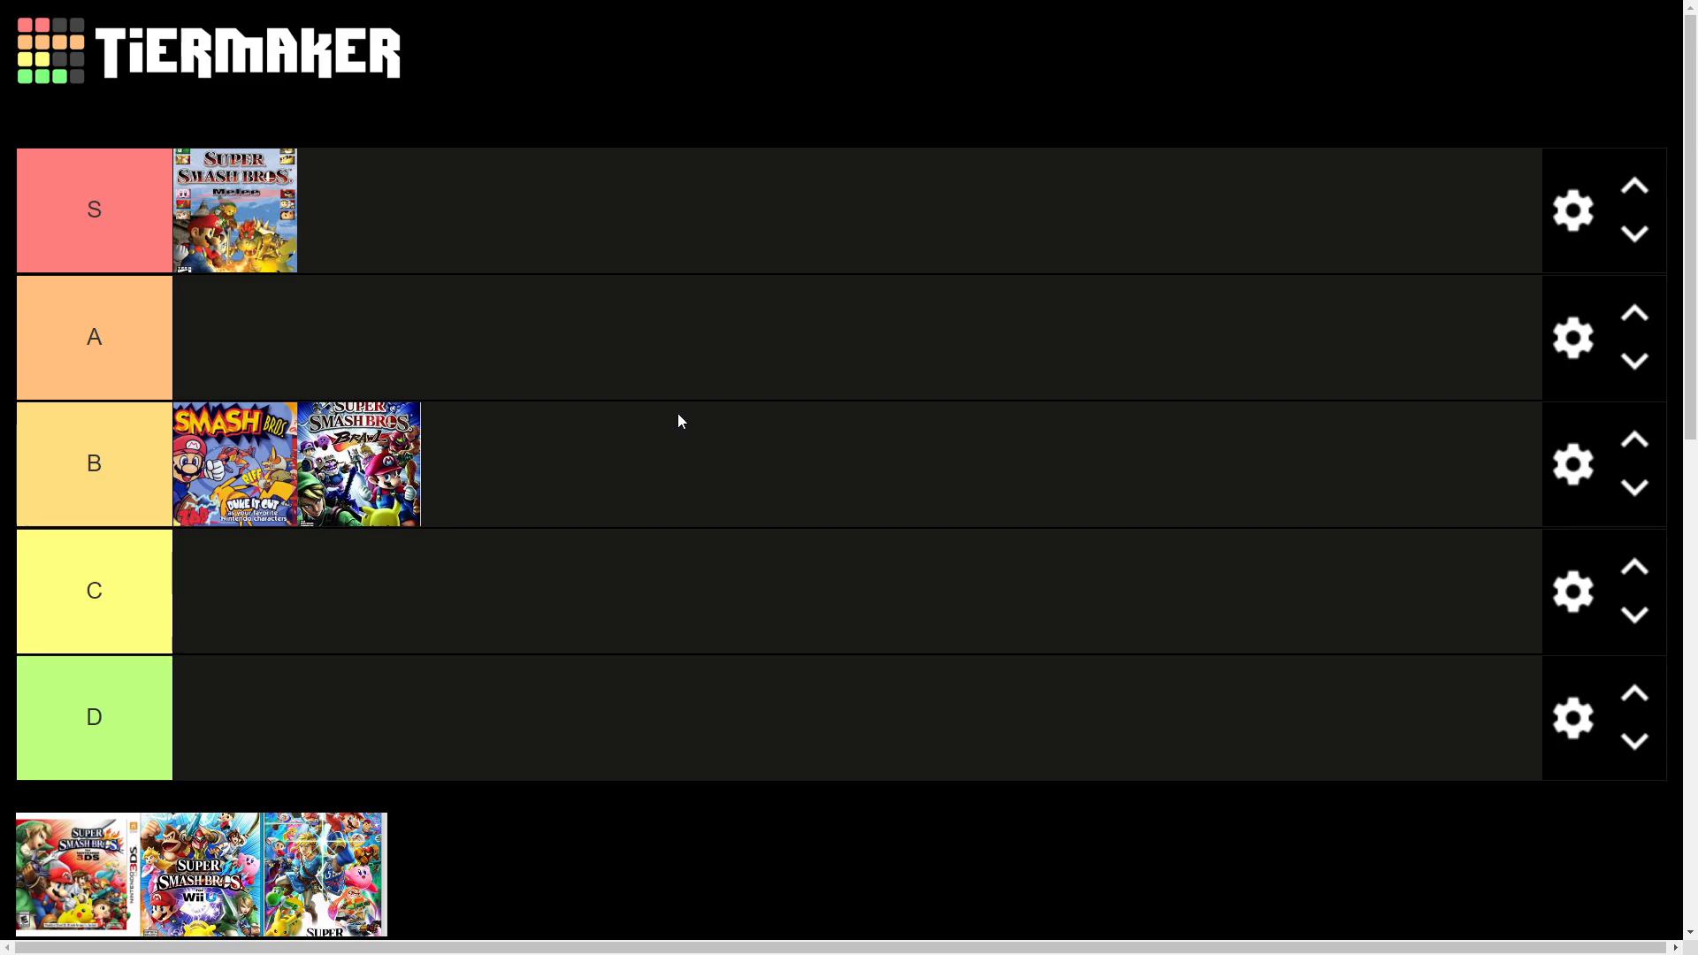
{"action": "mouse_move", "coordinate": [645, 408]}
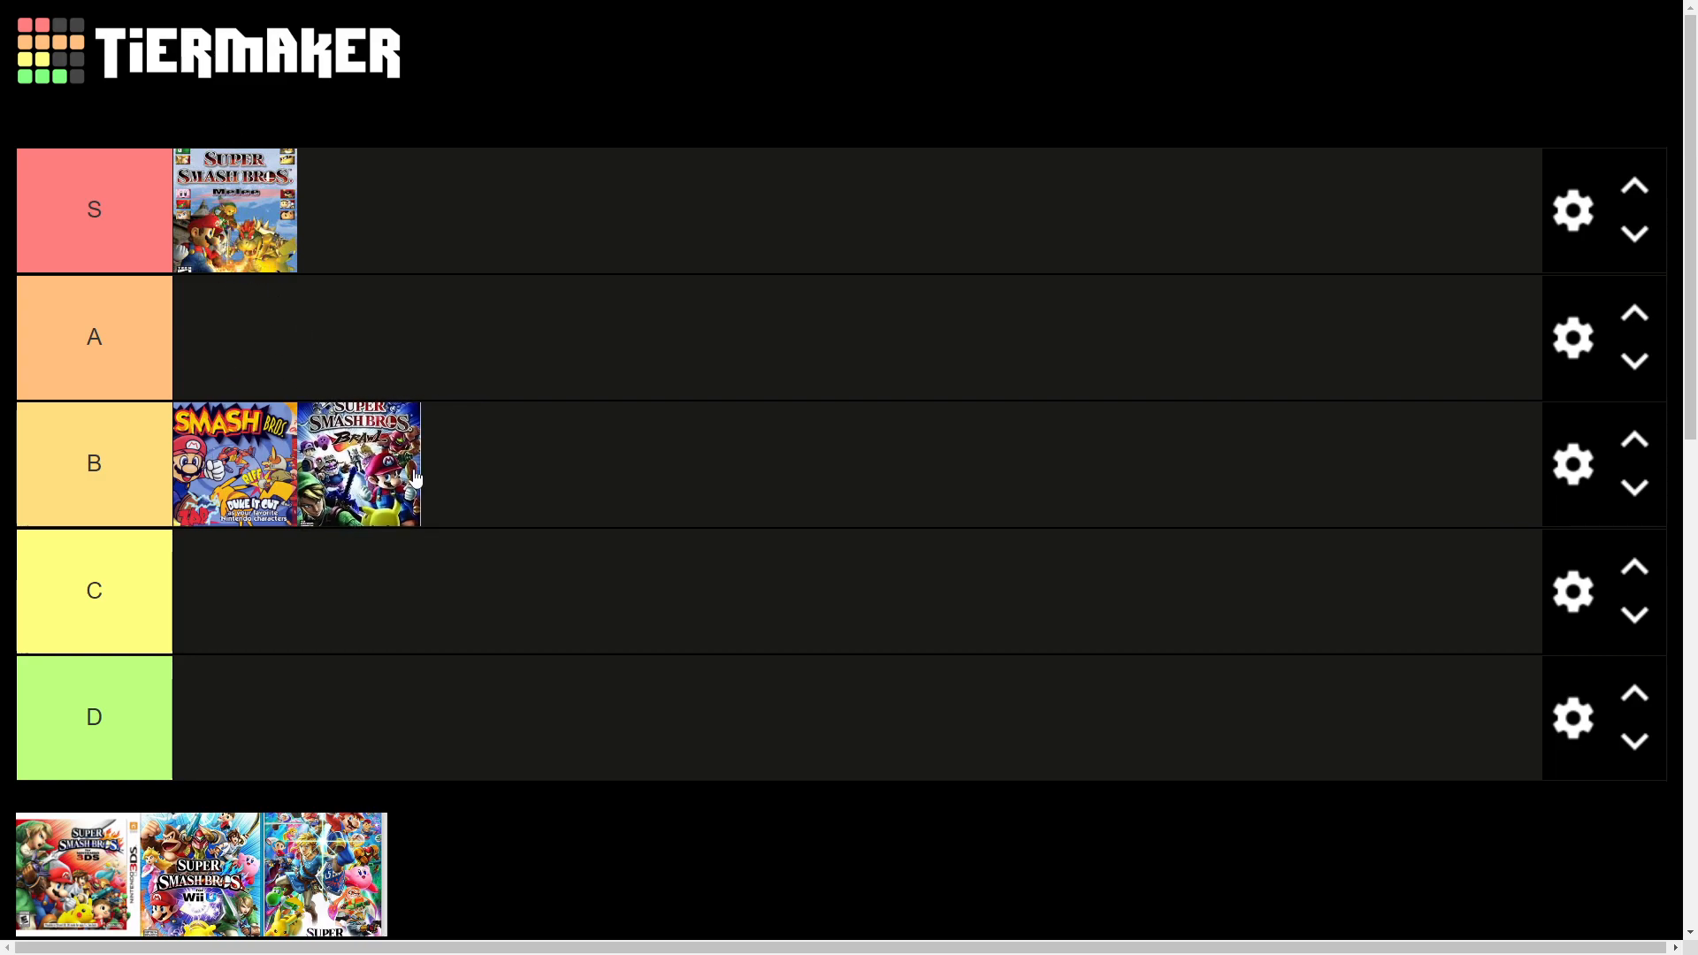
- Rank the 3DS and Wii U covers in the A tier
{"action": "scroll", "scroll_direction": "down", "scroll_amount": 3}
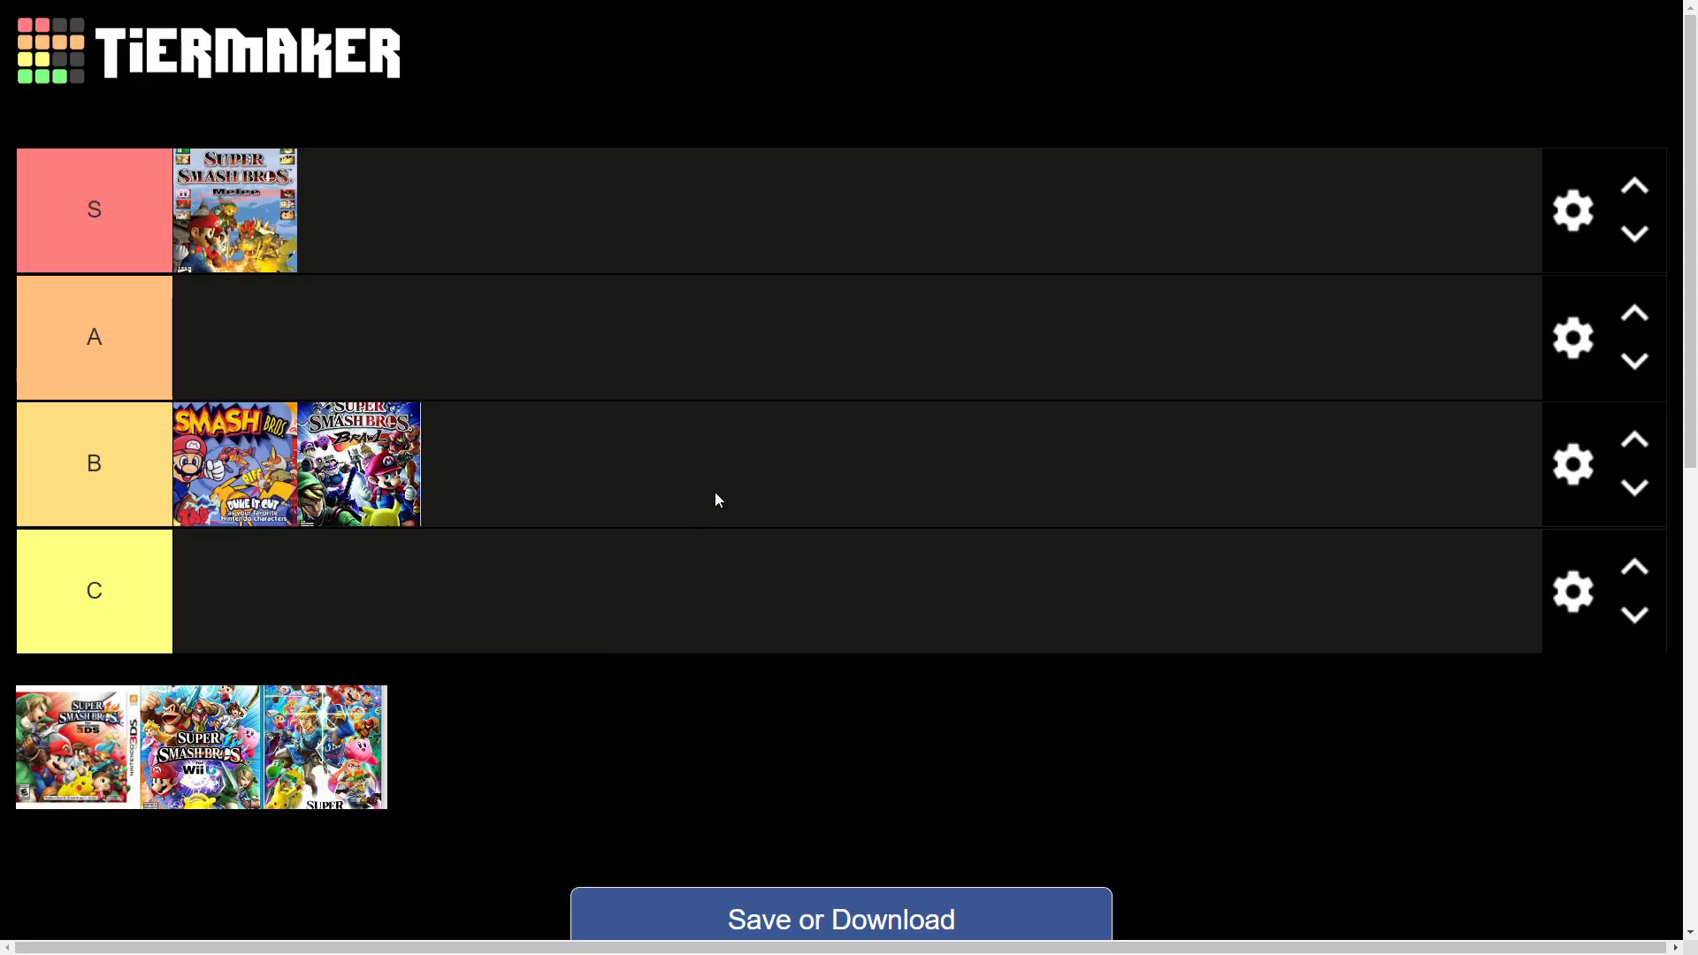
{"action": "mouse_move", "coordinate": [116, 738]}
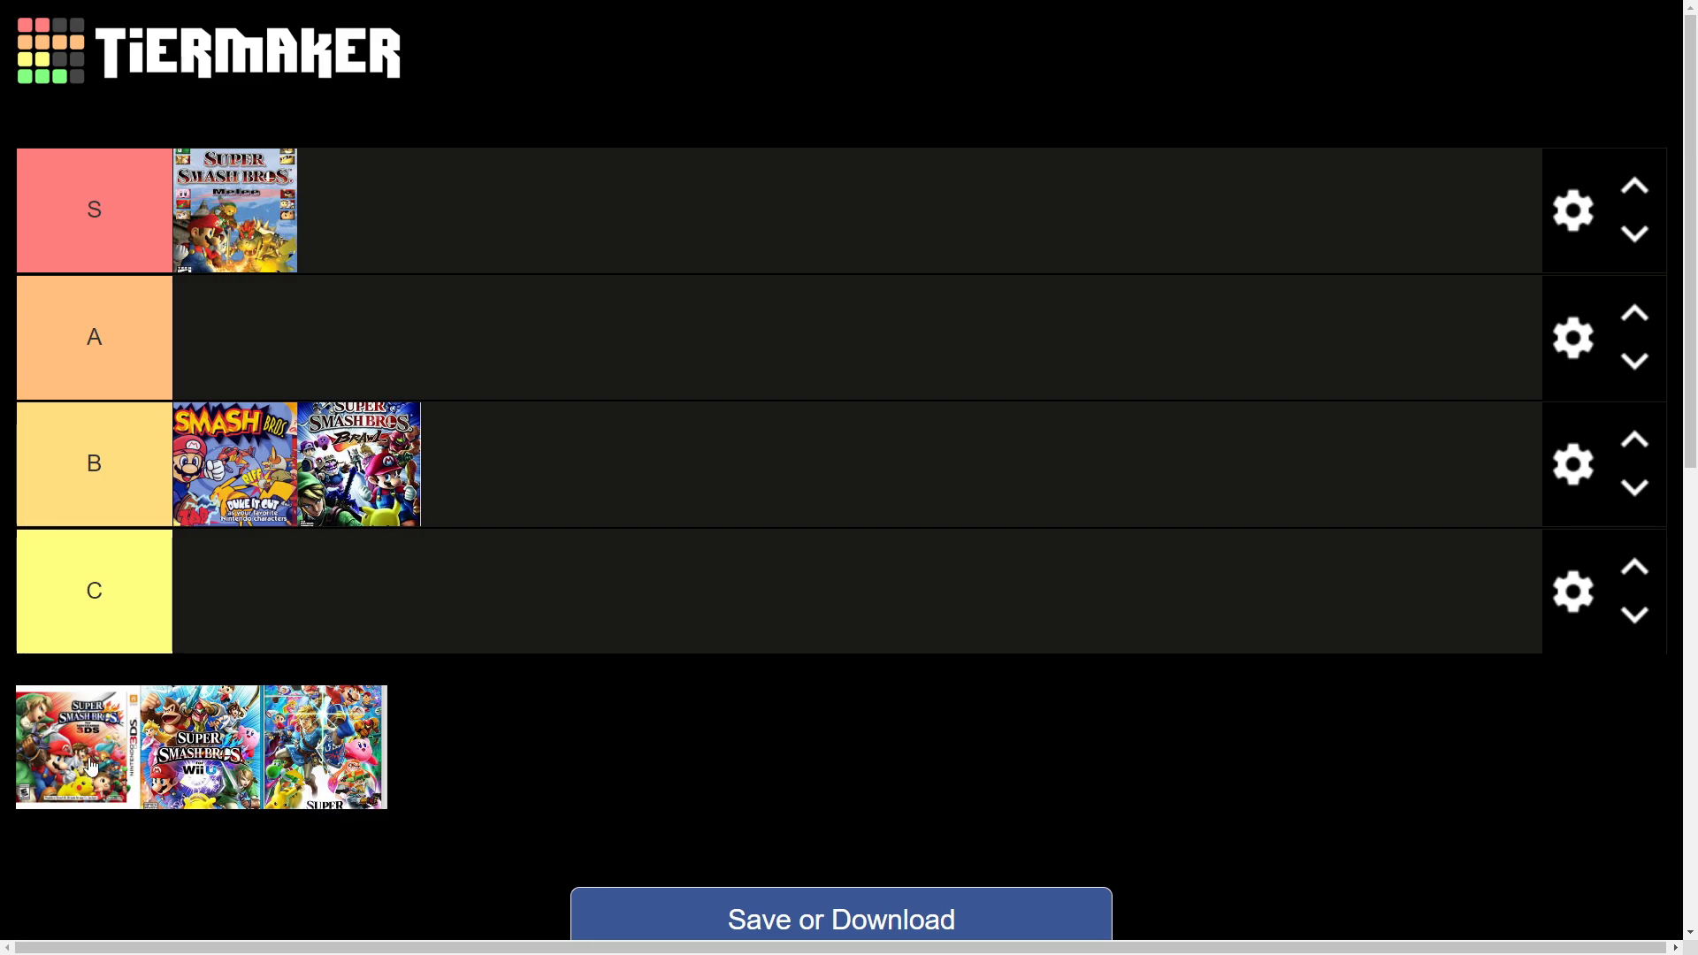
{"action": "left_click_drag", "start_coordinate": [73, 746], "coordinate": [253, 566]}
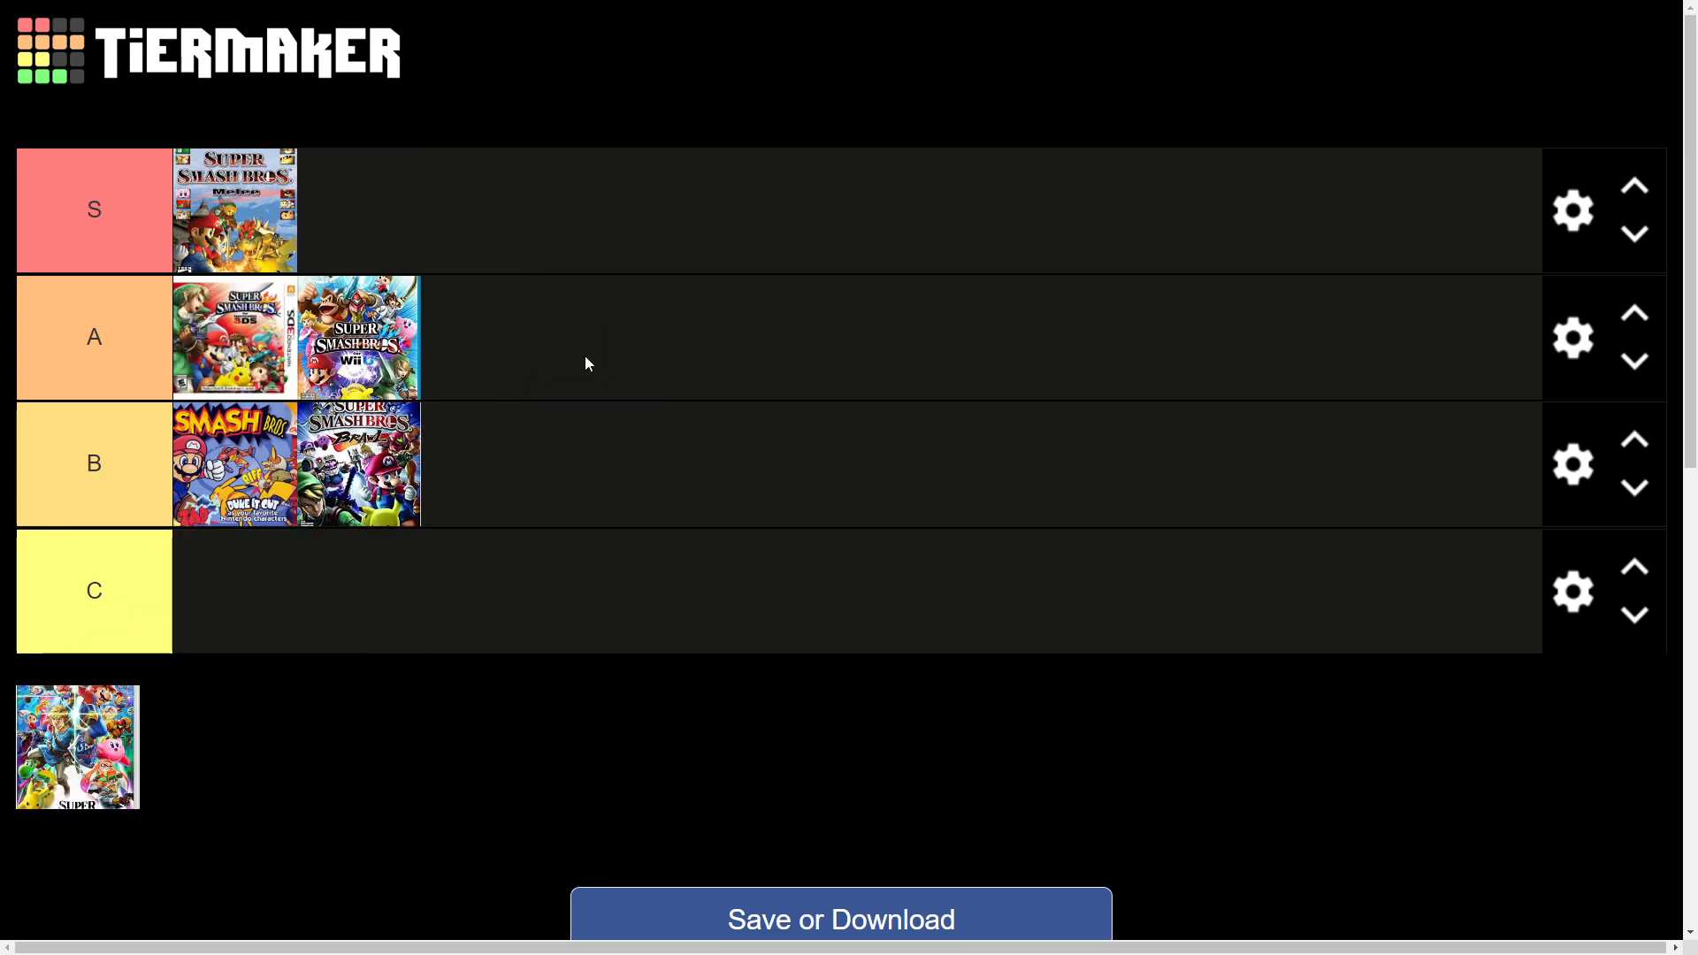
{"action": "mouse_move", "coordinate": [643, 353]}
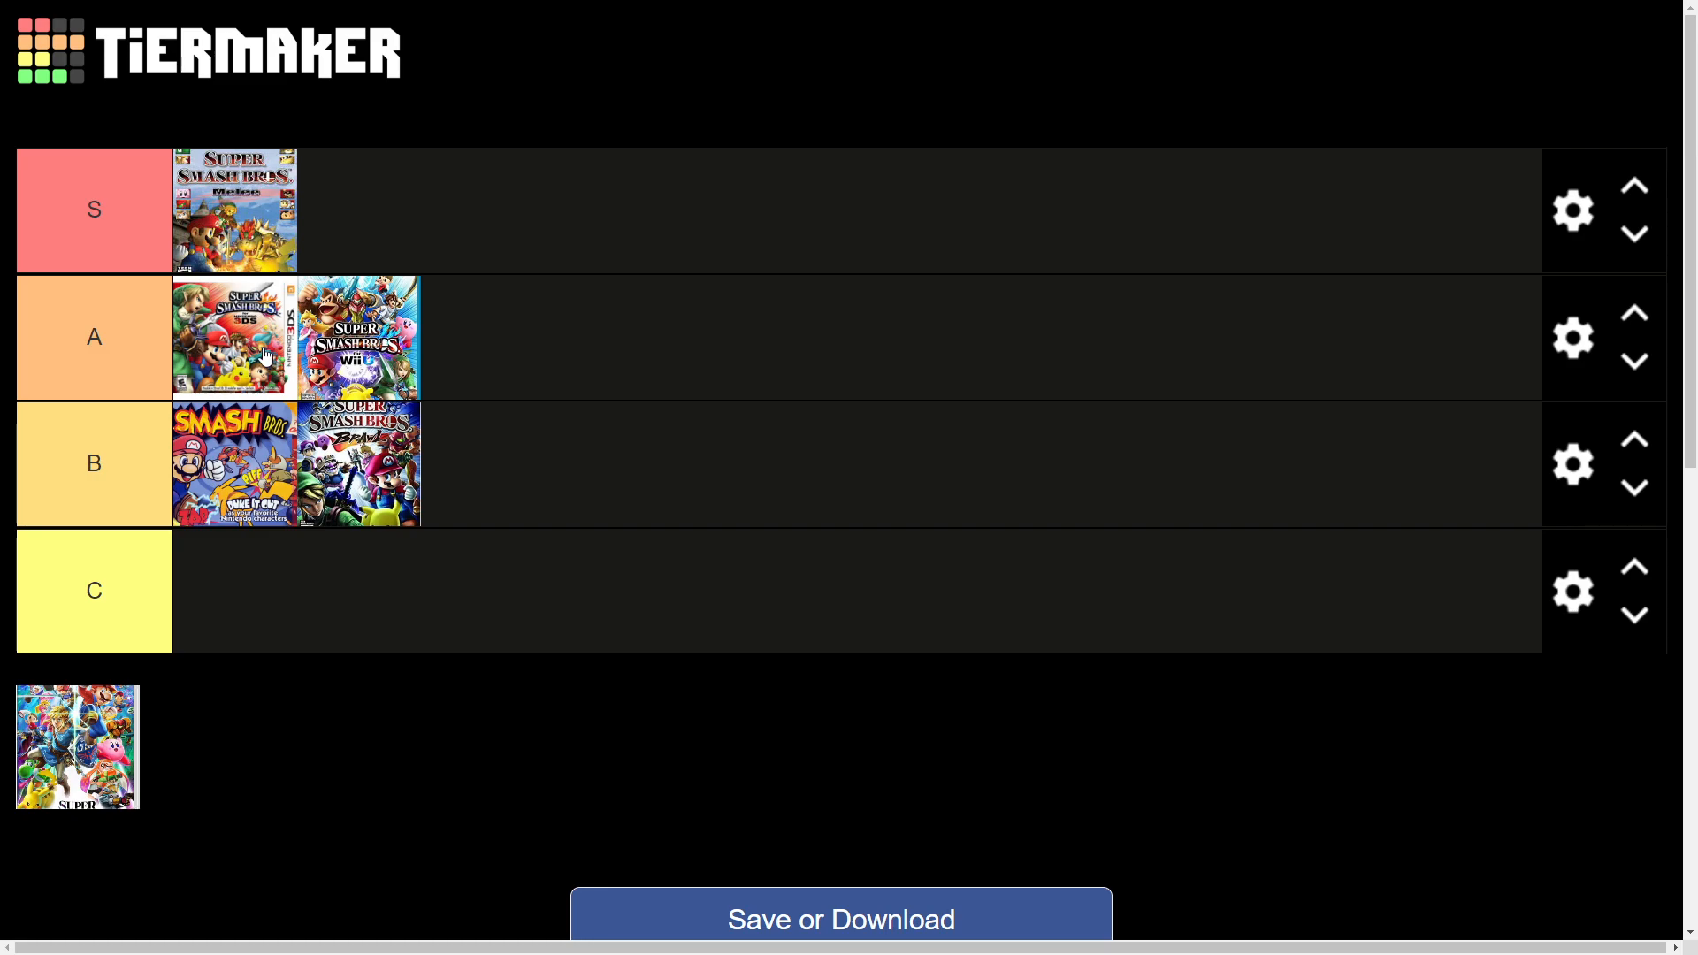
{"action": "mouse_move", "coordinate": [497, 460]}
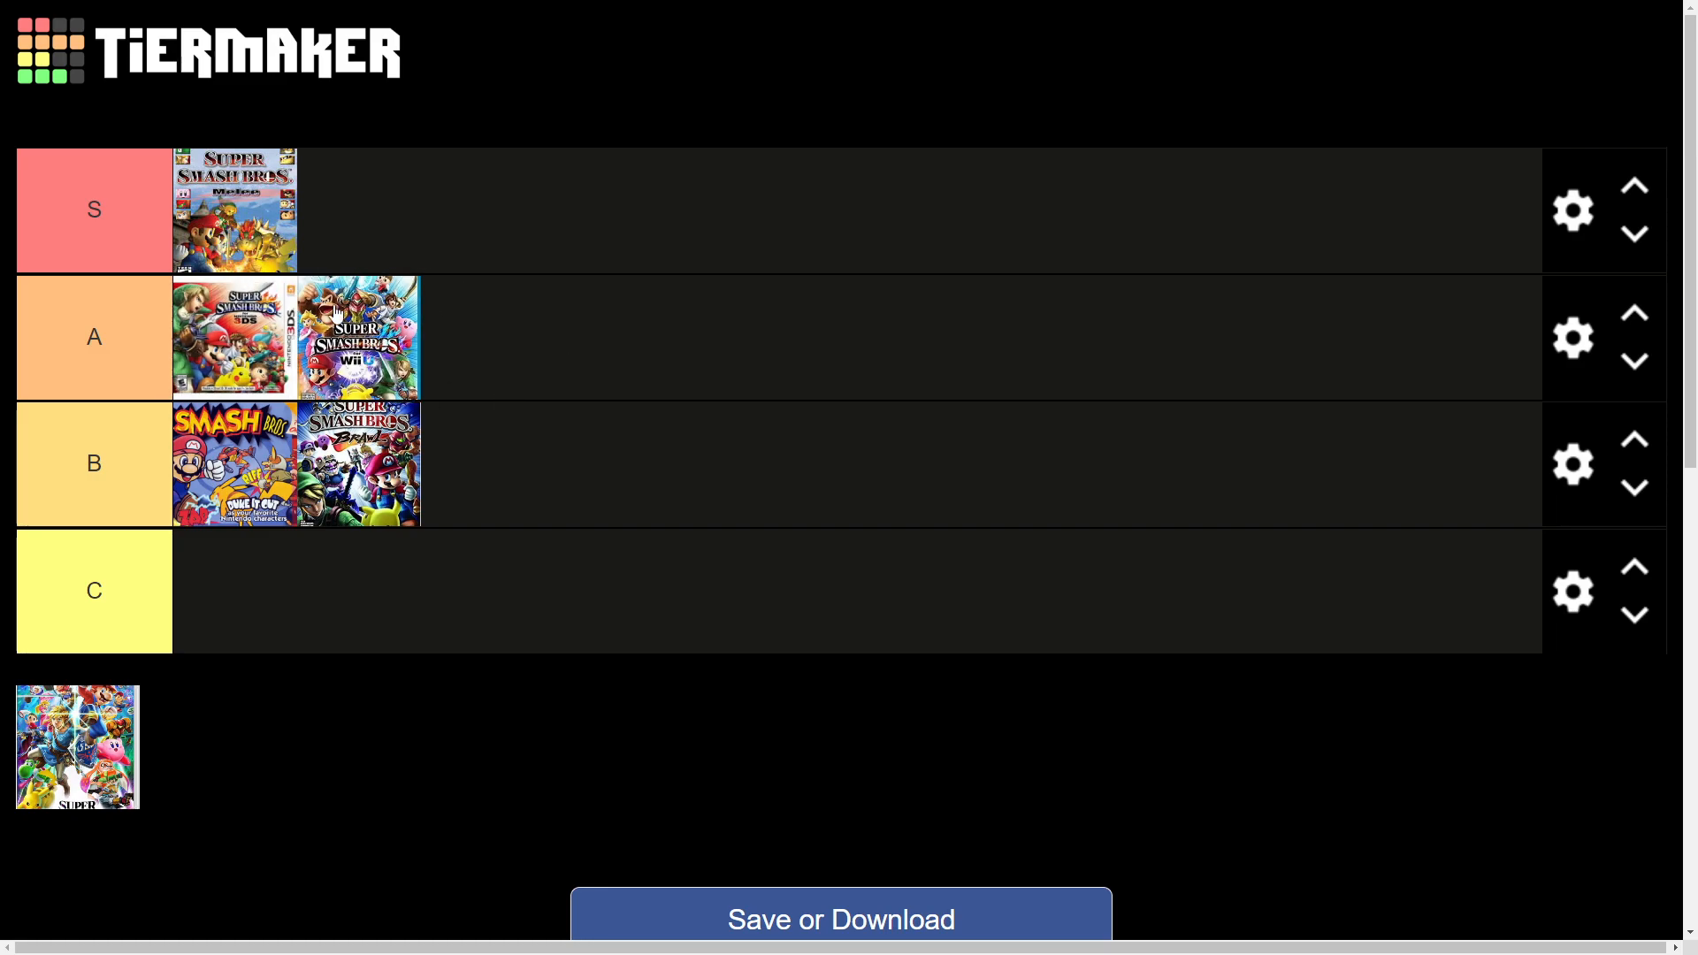
{"action": "mouse_move", "coordinate": [268, 723]}
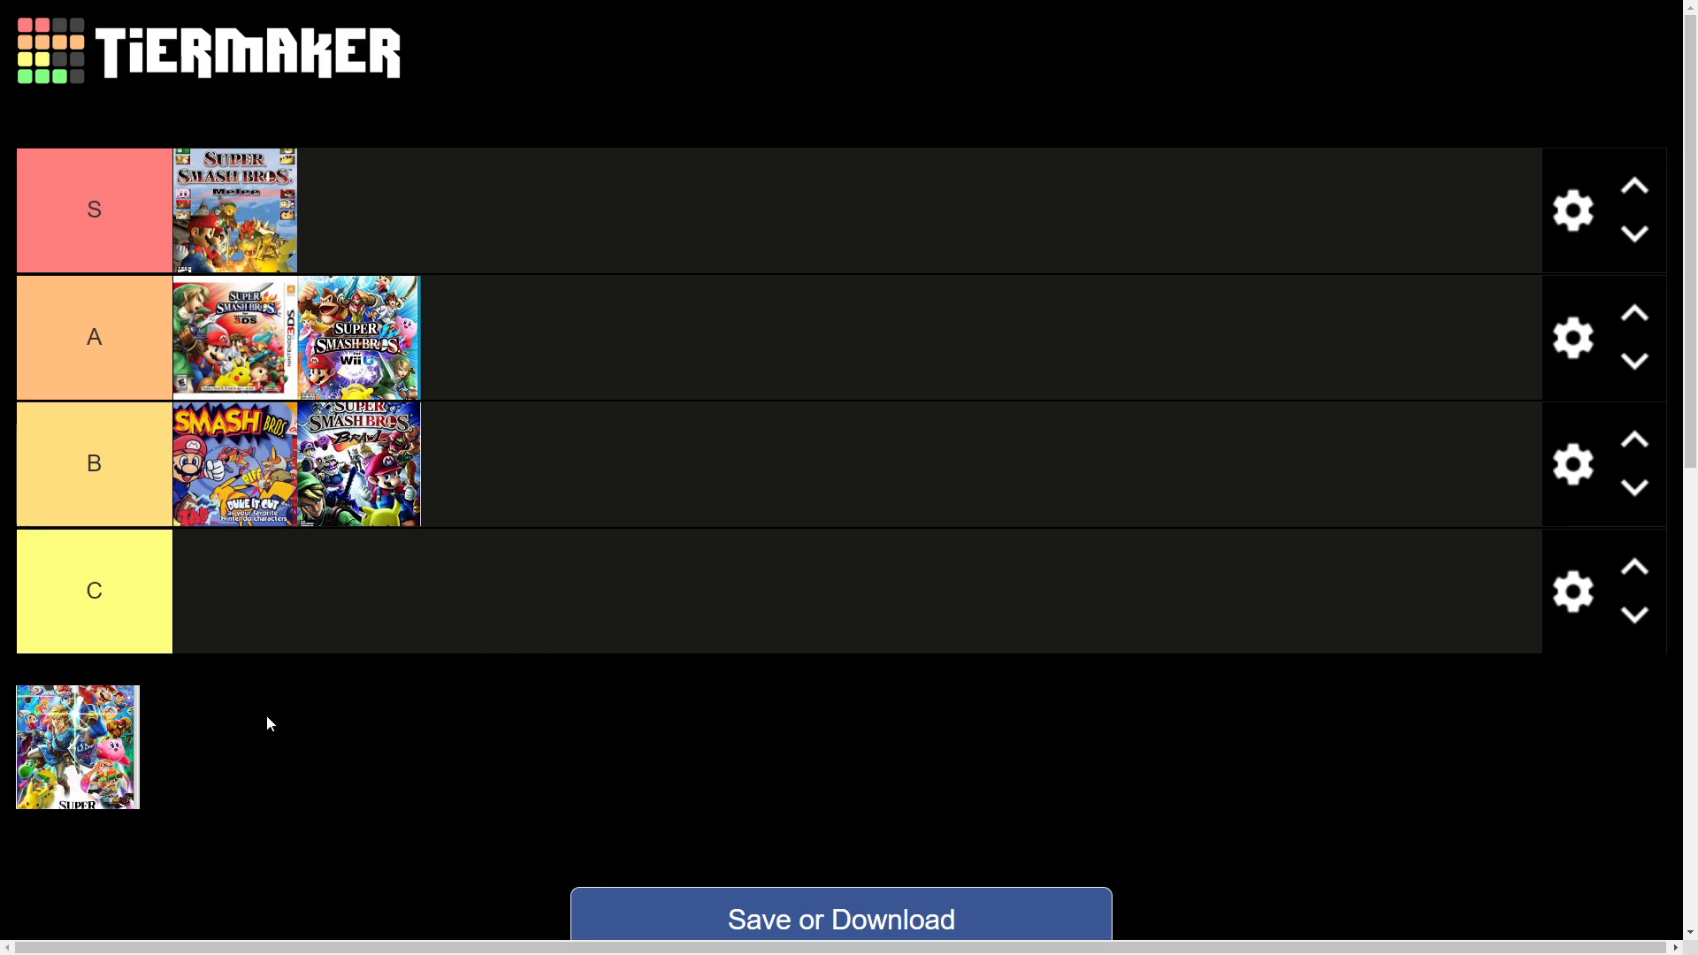
- Rank the Ultimate cover in S beside Melee, leaving no covers unranked
{"action": "left_click_drag", "start_coordinate": [76, 747], "coordinate": [357, 209]}
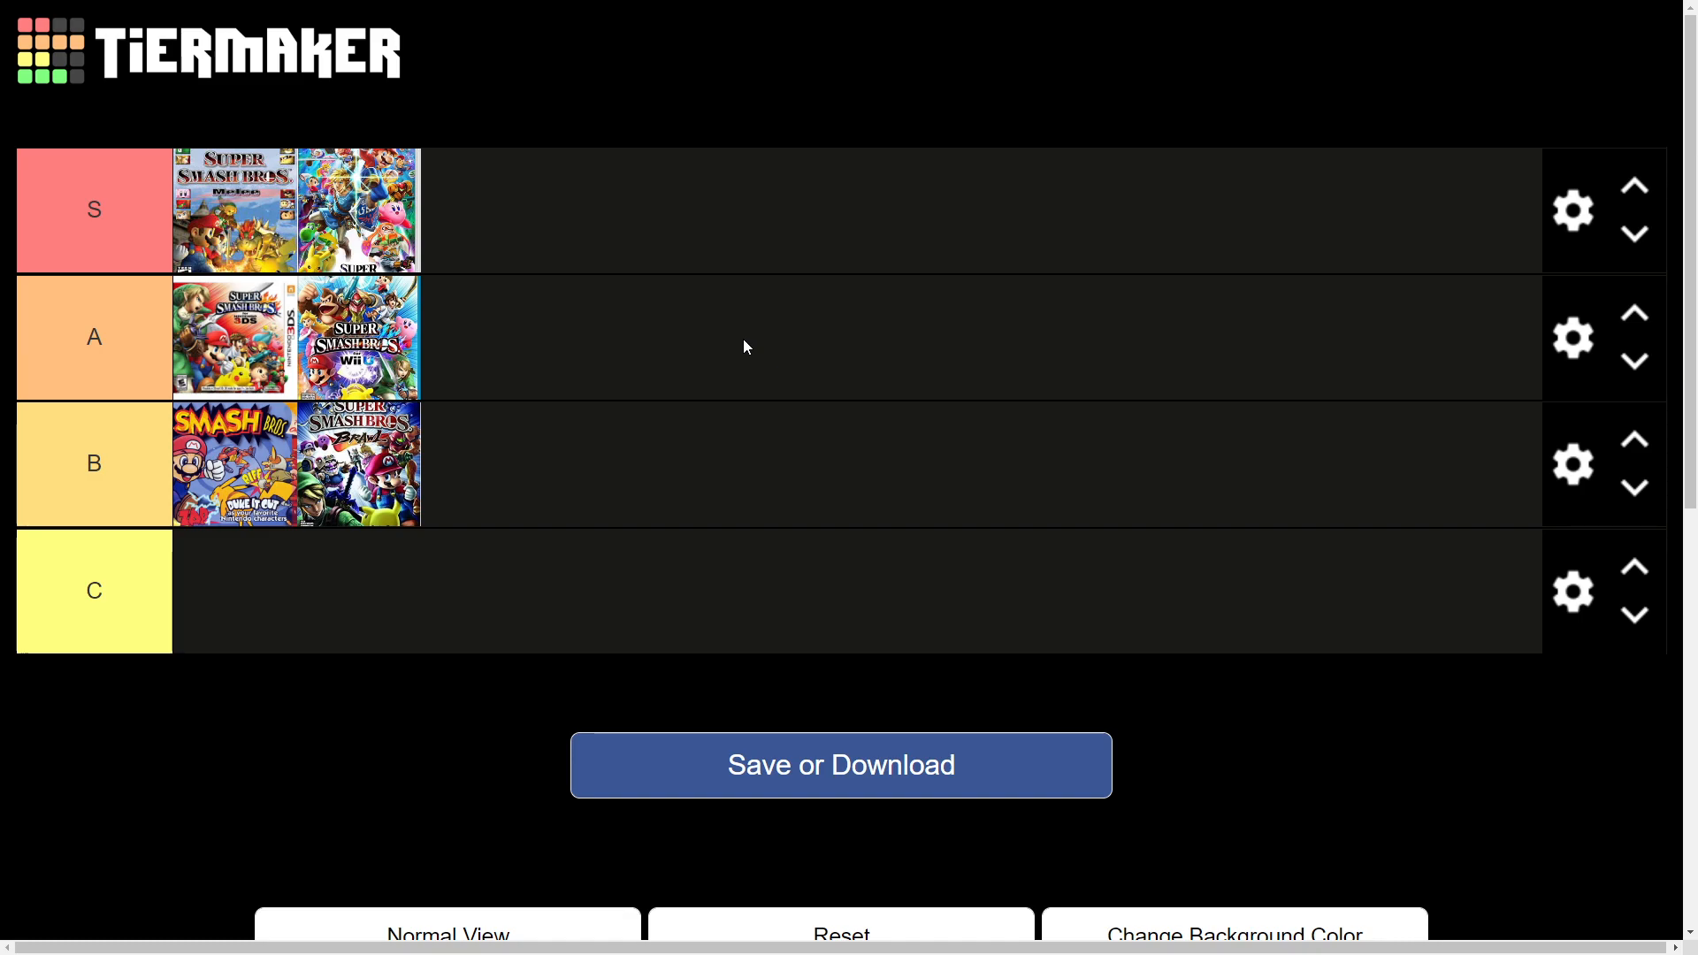
{"action": "mouse_move", "coordinate": [586, 180]}
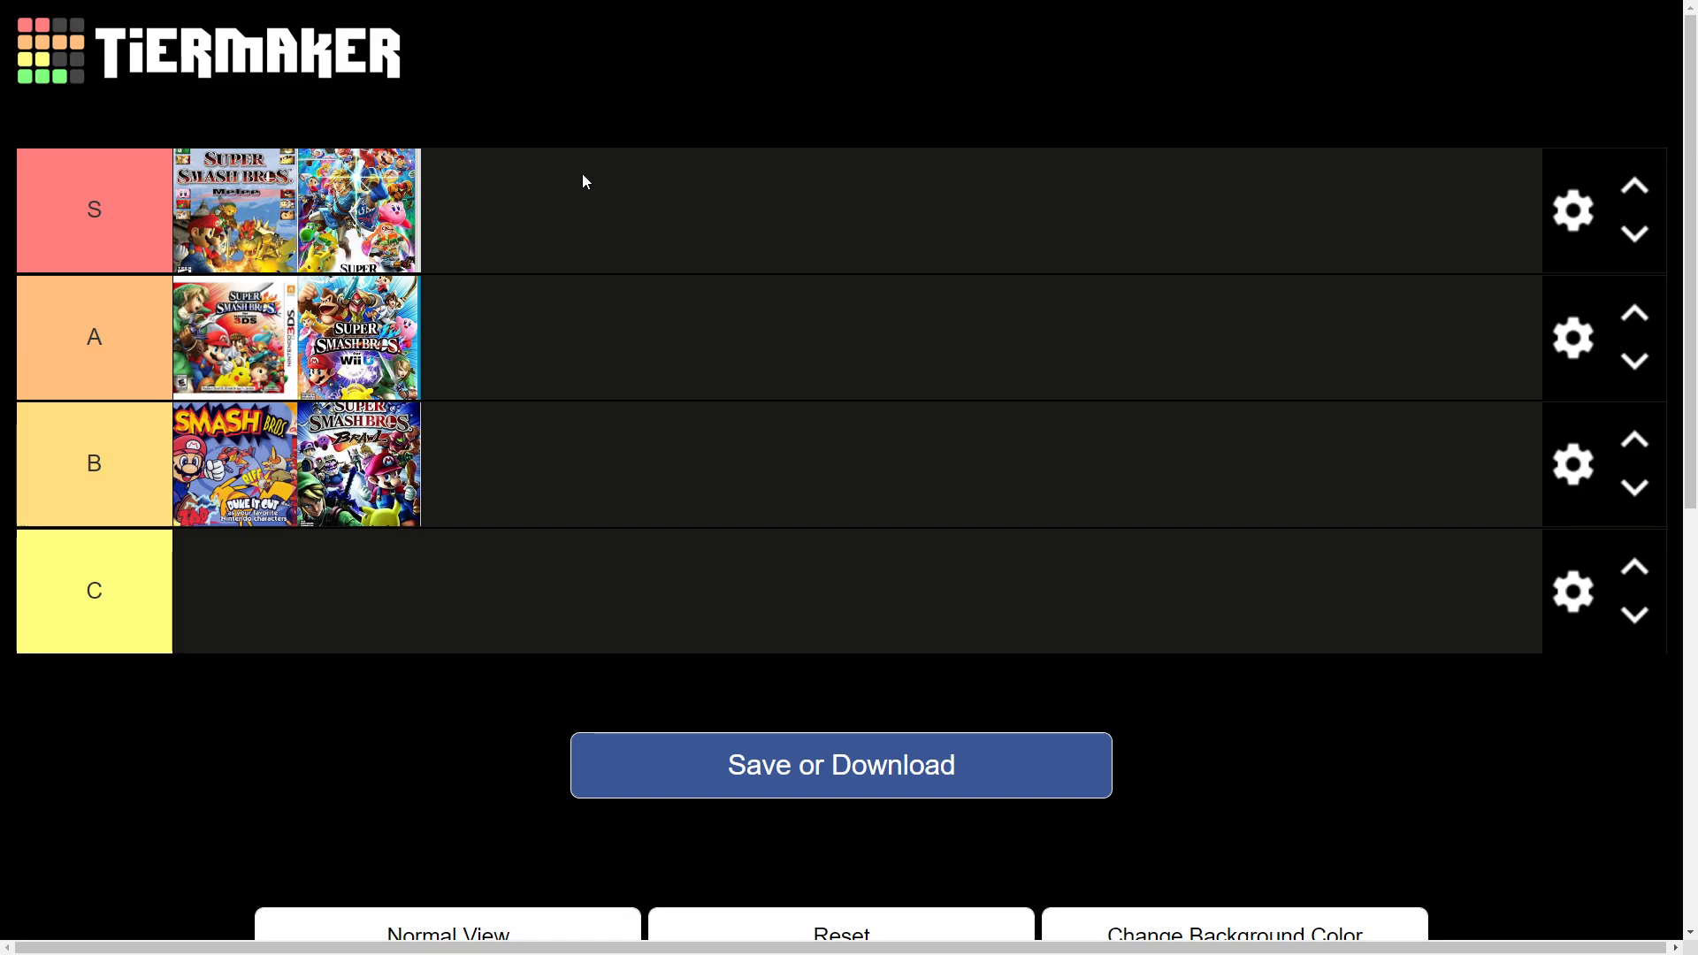
{"action": "mouse_move", "coordinate": [561, 205]}
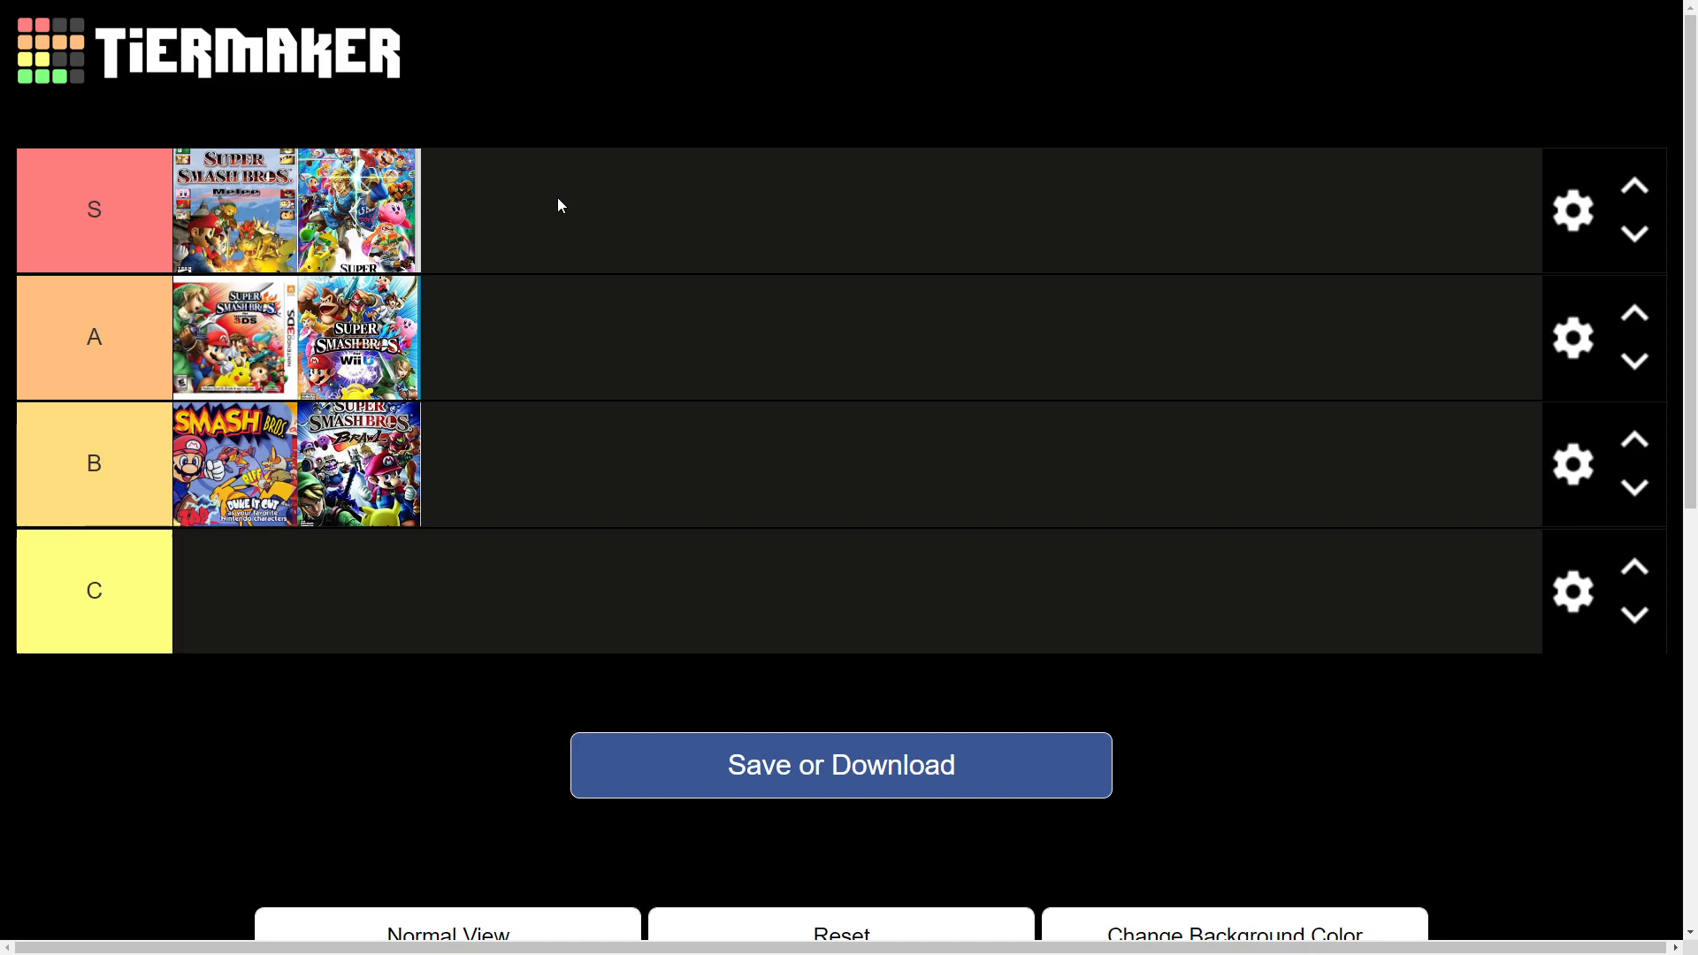
{"action": "mouse_move", "coordinate": [530, 347]}
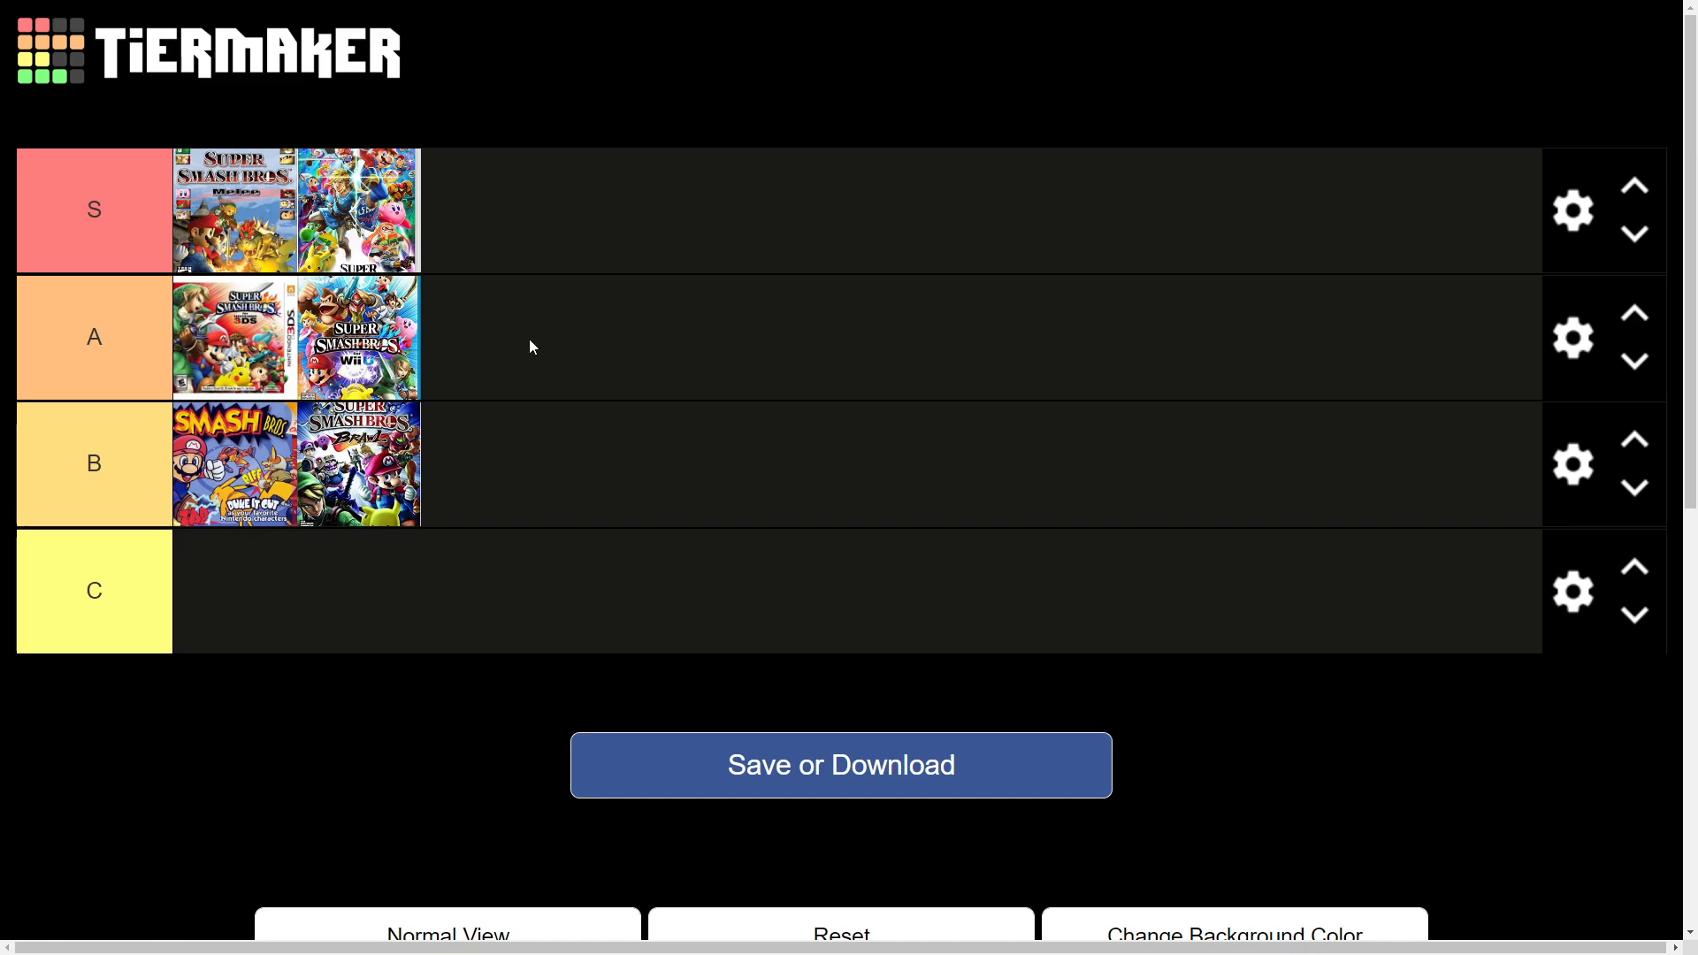